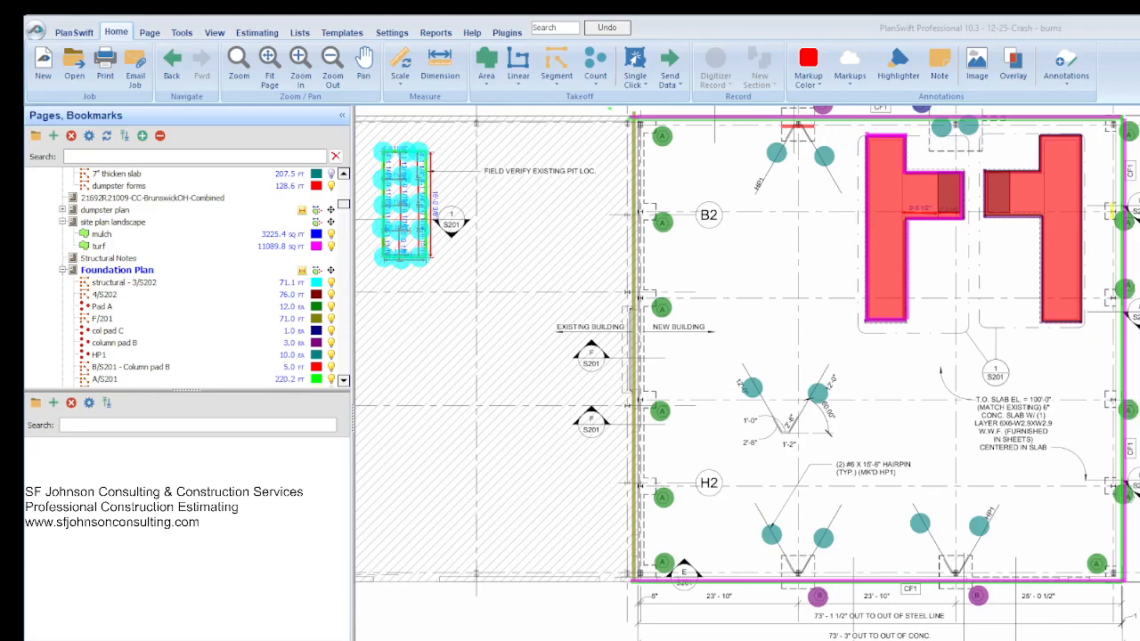
mouse_move(298, 610)
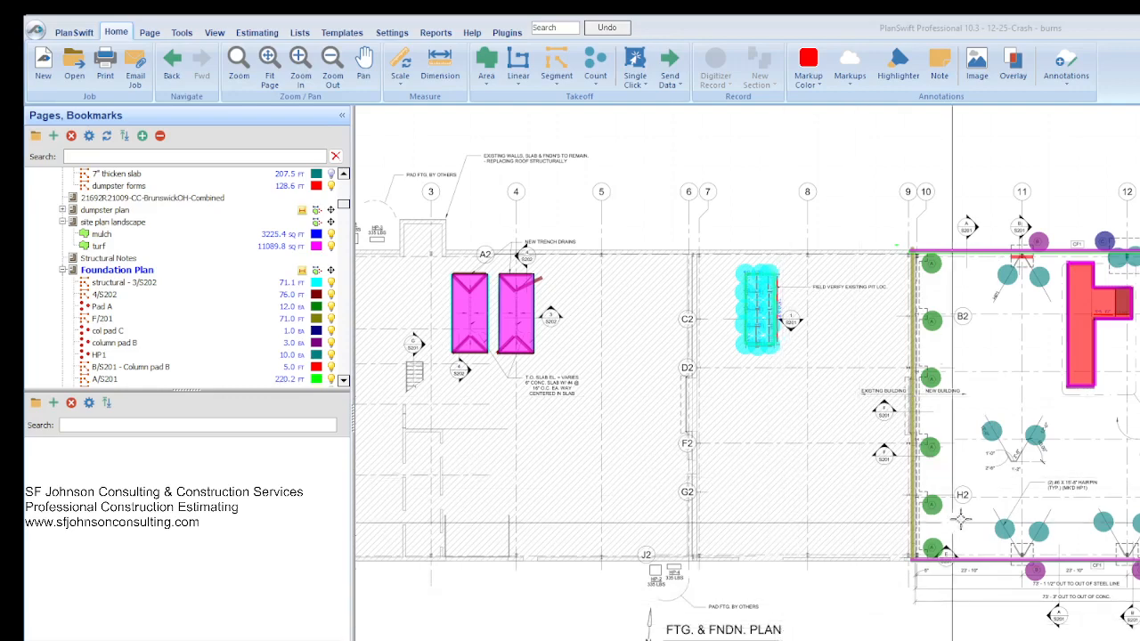
mouse_move(989, 372)
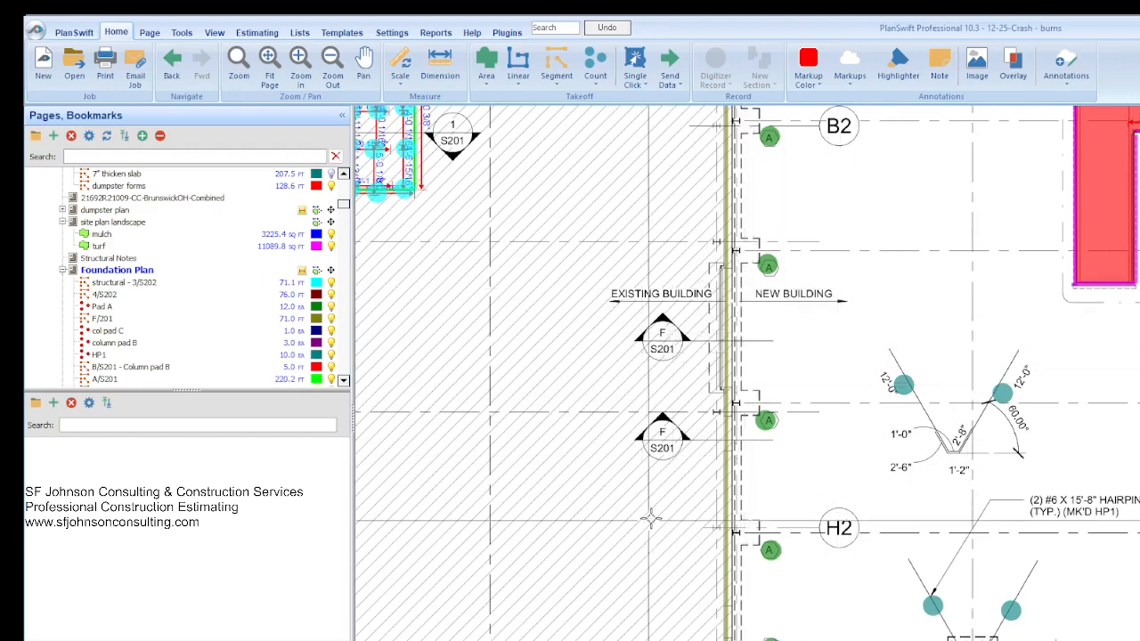
mouse_move(967, 510)
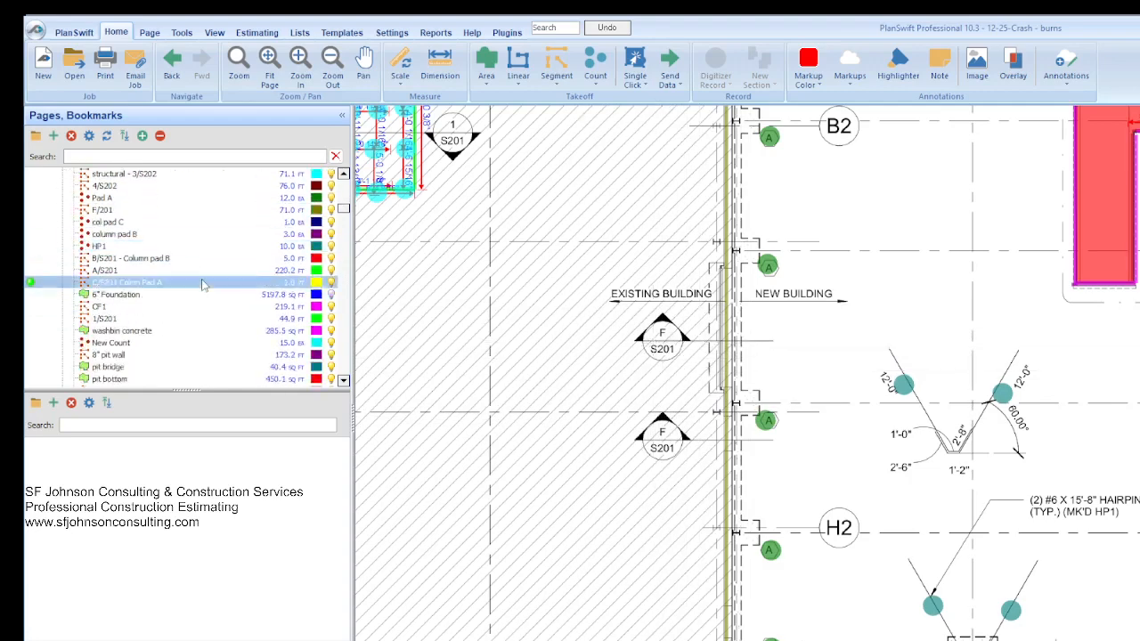
- Scroll the takeoff list and select the 8" pit wall takeoff
scroll(down, 3)
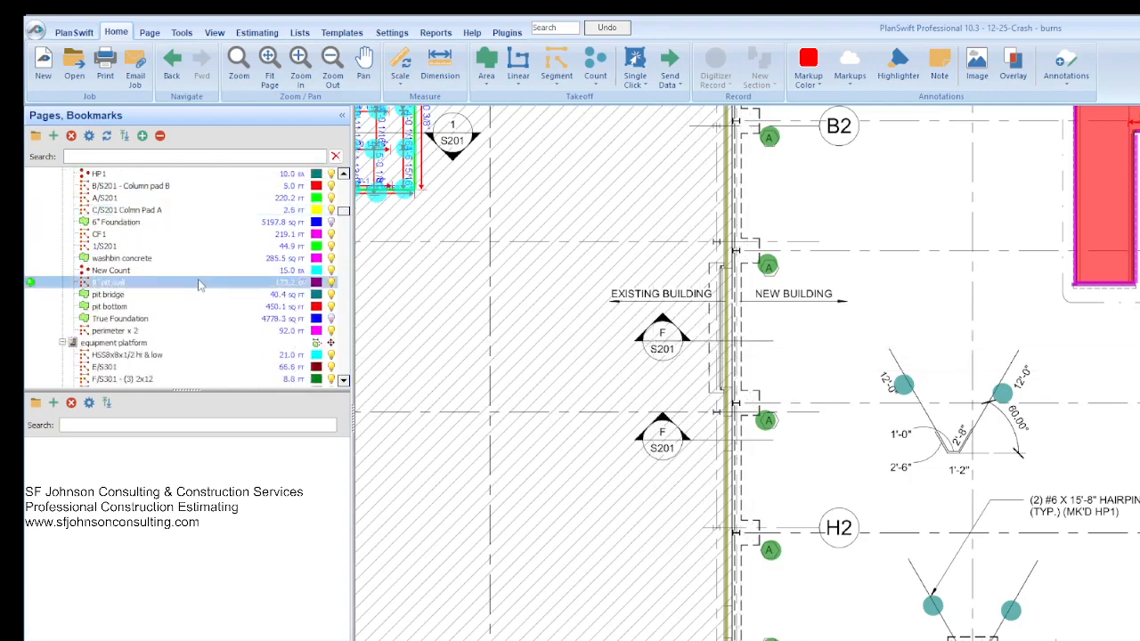
click(119, 318)
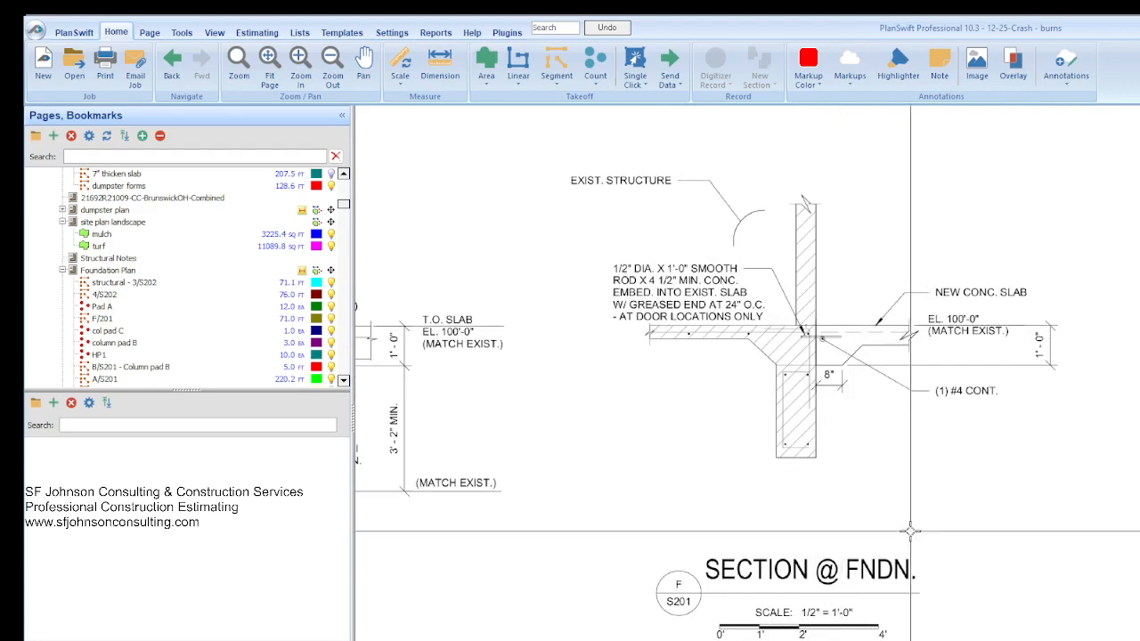
mouse_move(1093, 567)
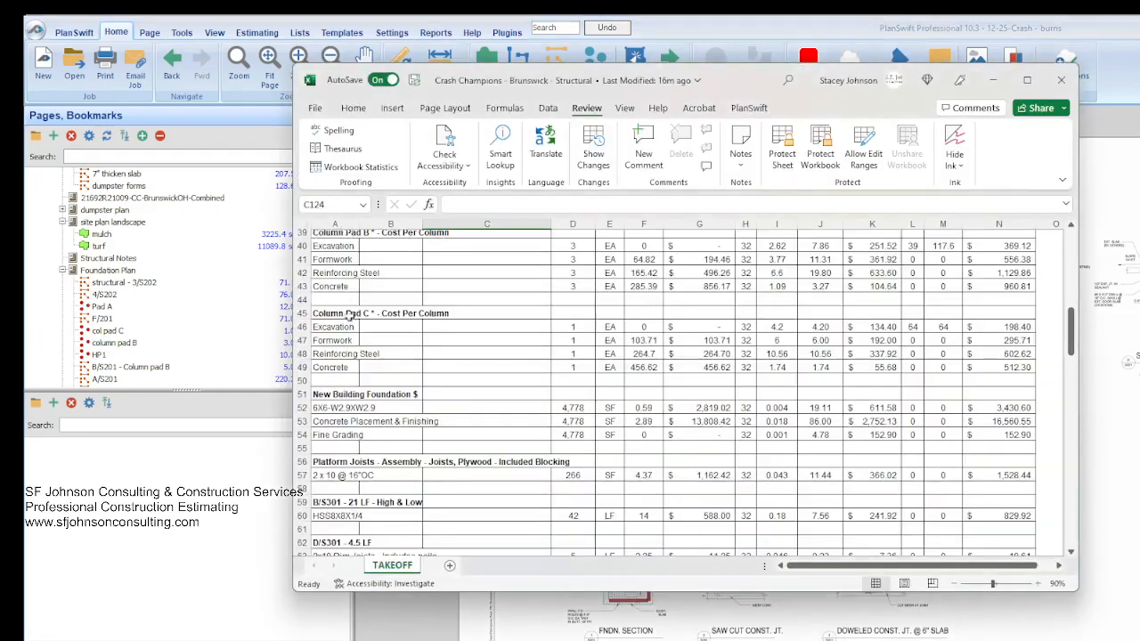
scroll(up, 3)
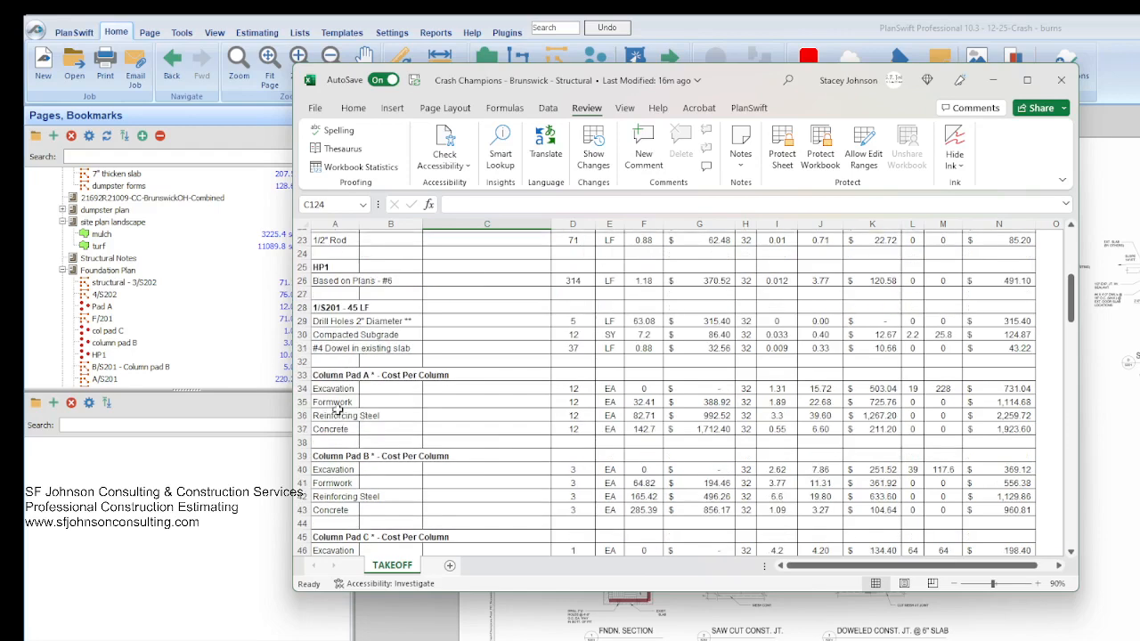
mouse_move(490, 395)
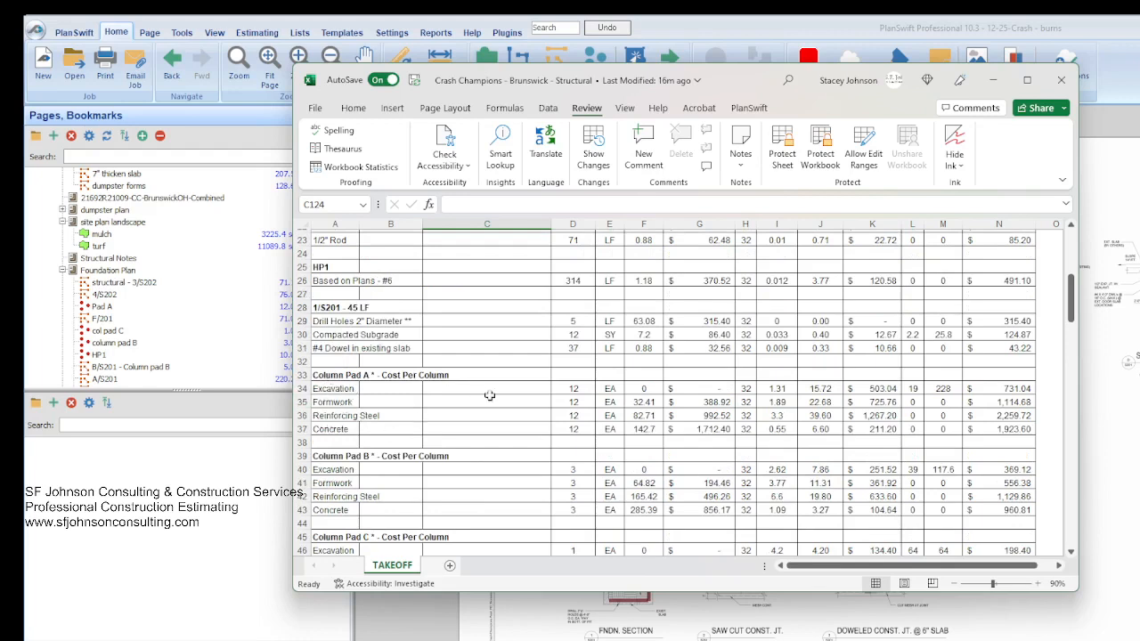
mouse_move(846, 413)
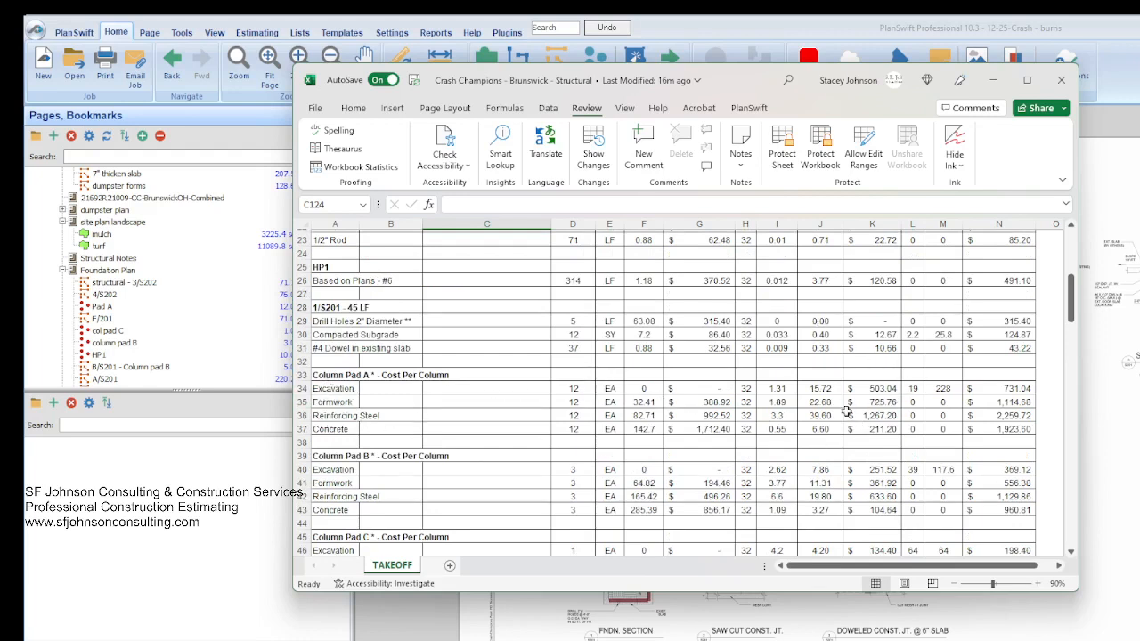
mouse_move(790, 331)
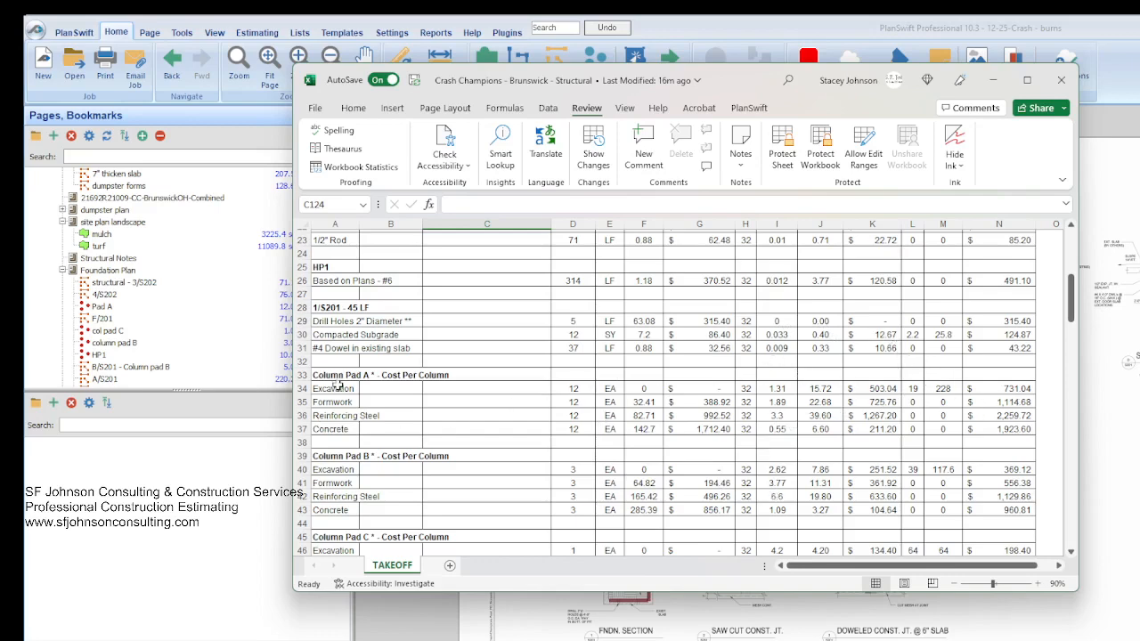
scroll(down, 3)
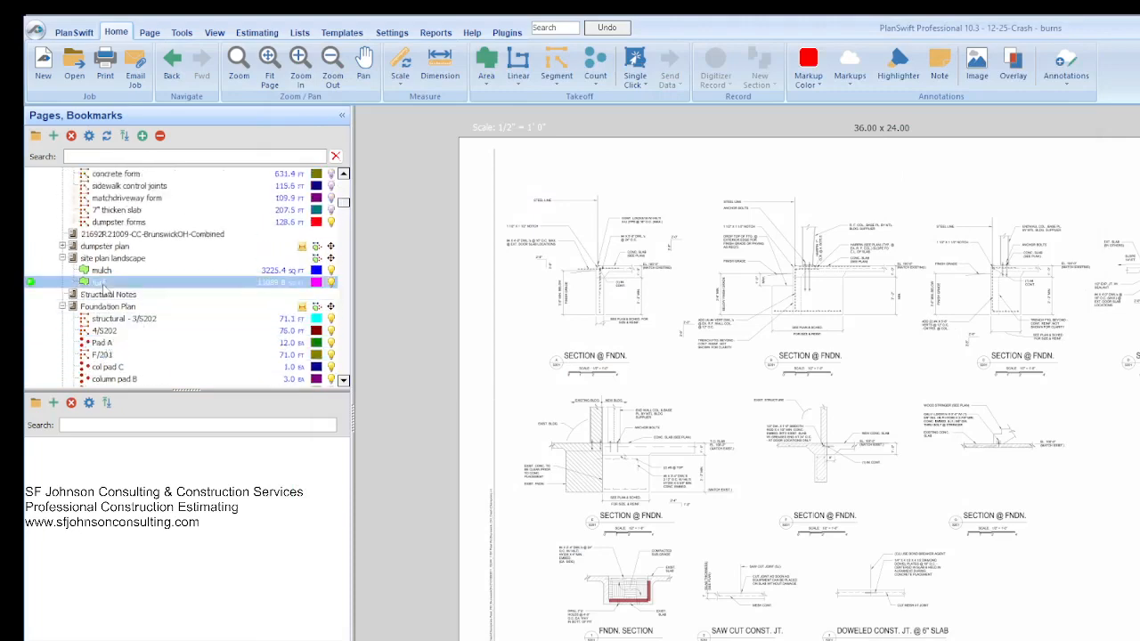
- Select and display the Structural Notes page from the Pages, Bookmarks panel
click(107, 294)
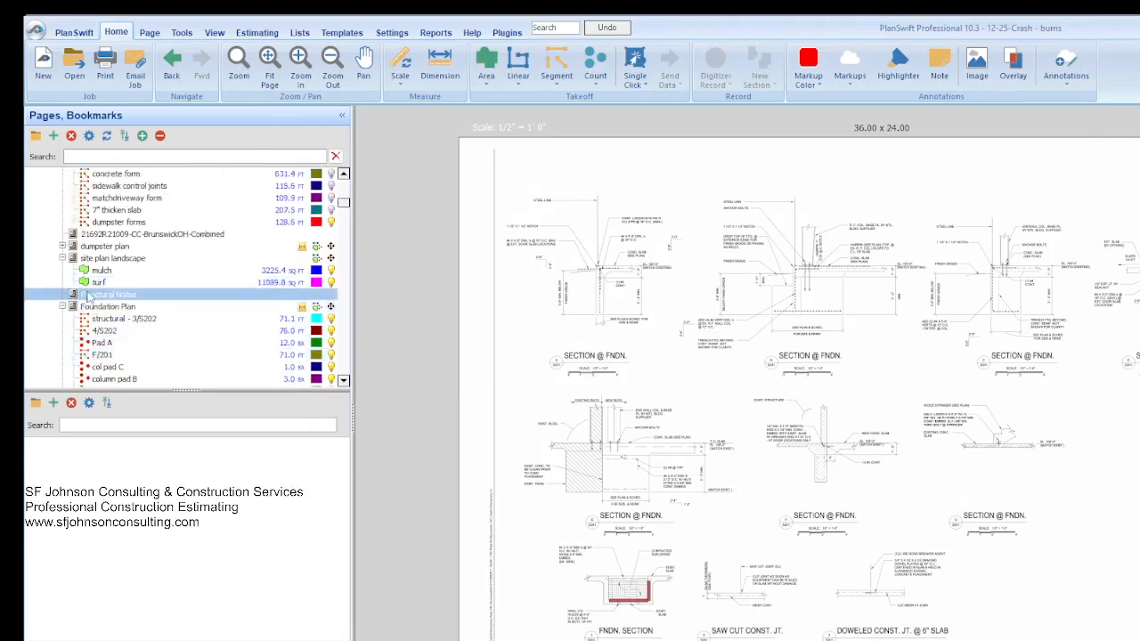
click(113, 294)
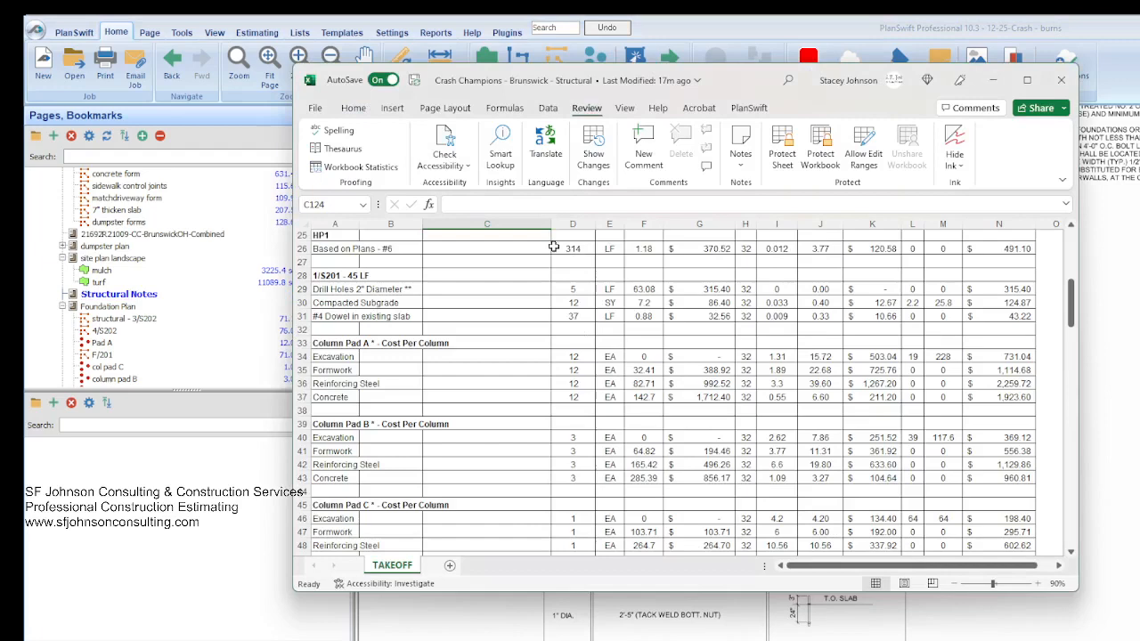
mouse_move(854, 289)
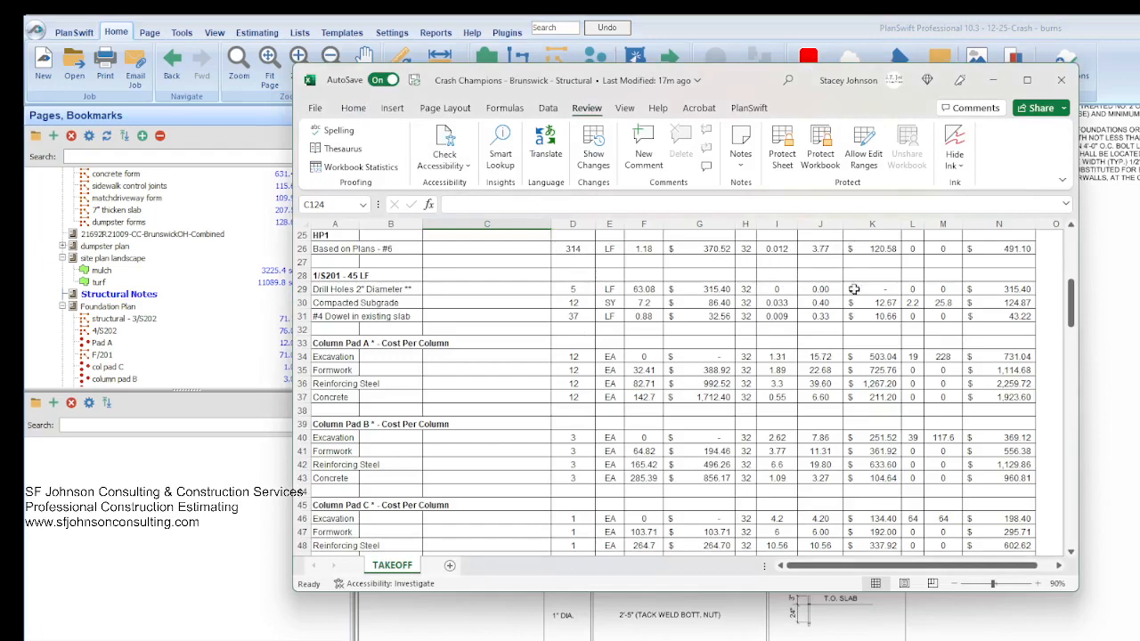
- Scroll to the equipment platform and select the F/S301 - (3) 2x12 beam takeoff
scroll(down, 3)
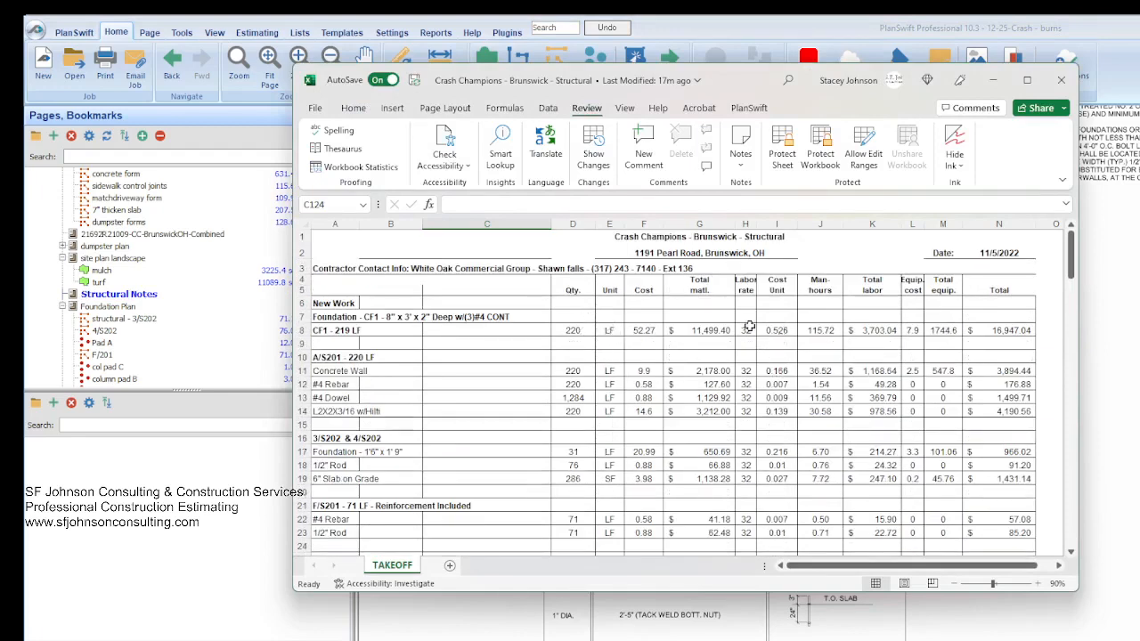
scroll(down, 3)
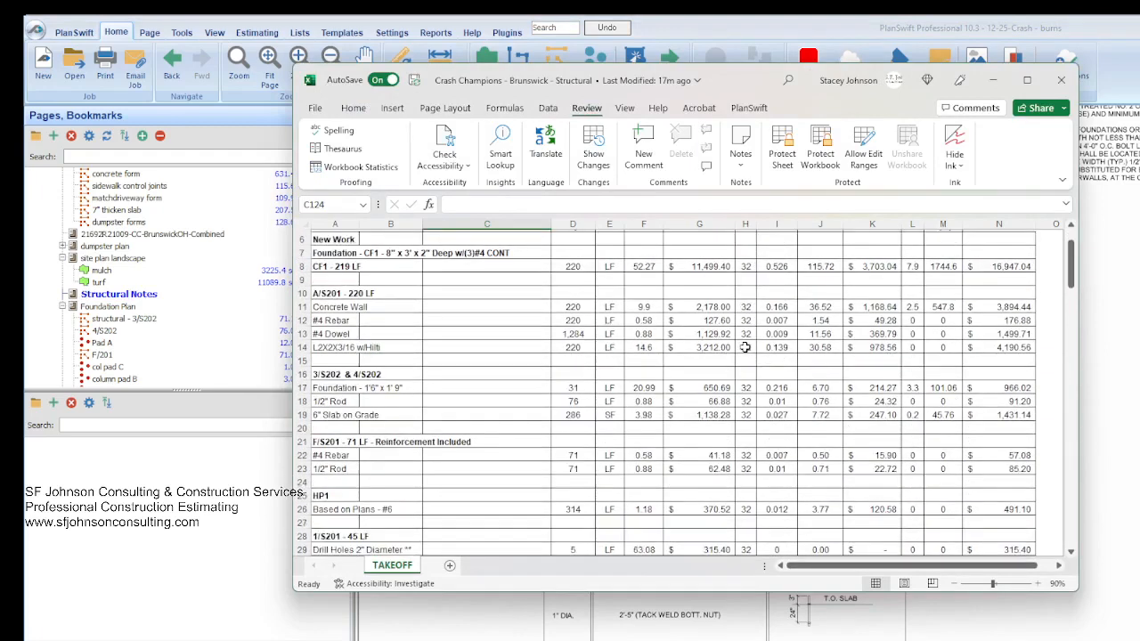
mouse_move(946, 378)
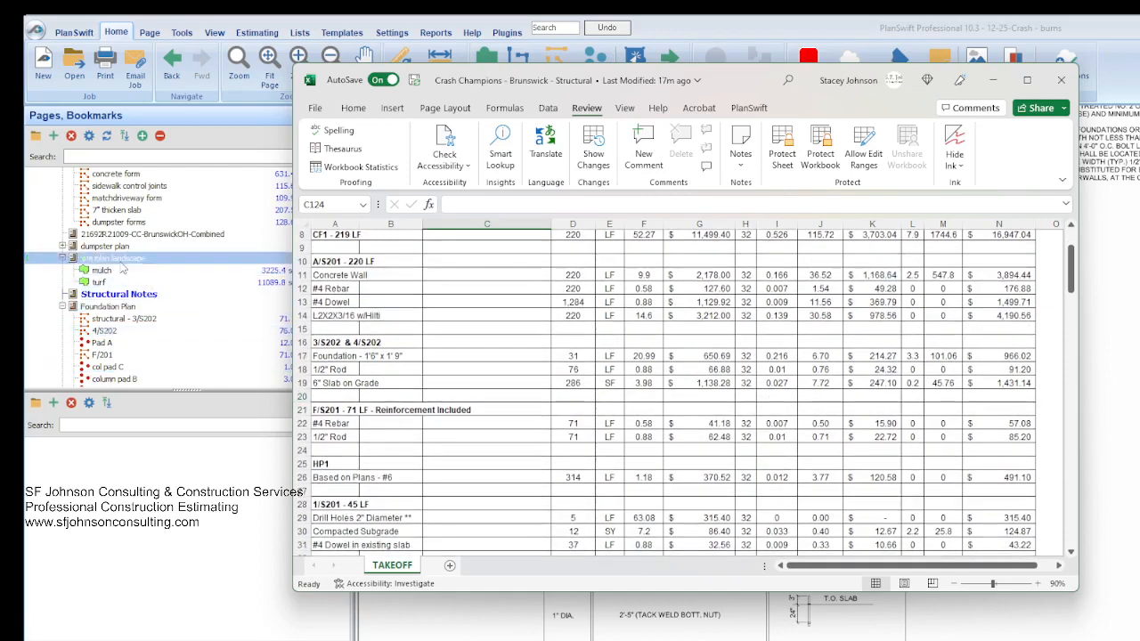
scroll(down, 3)
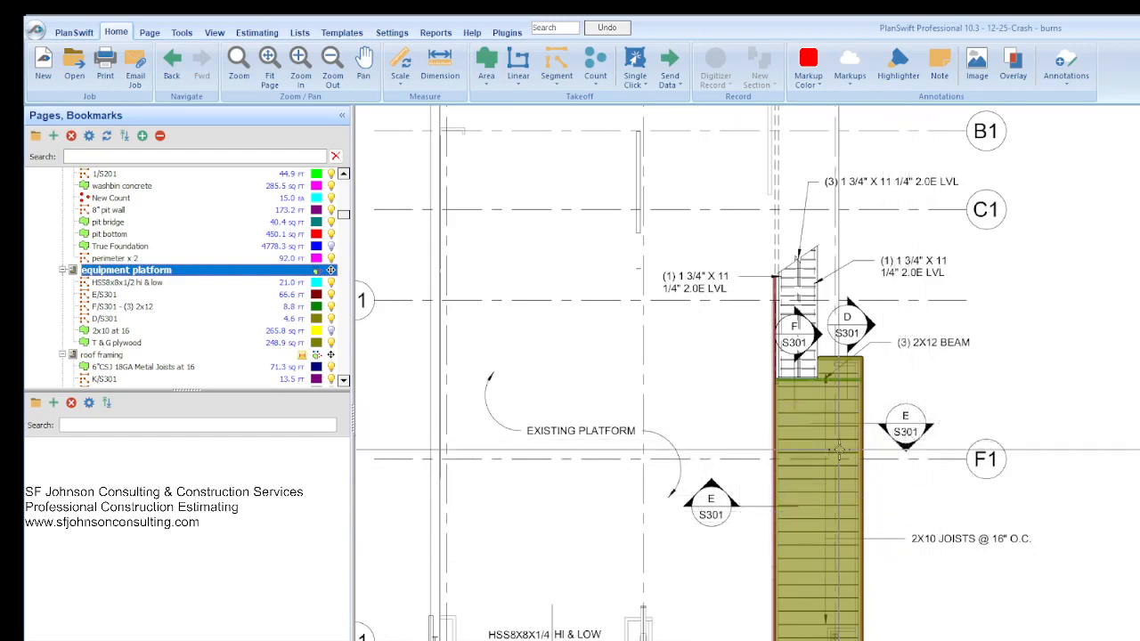
click(122, 306)
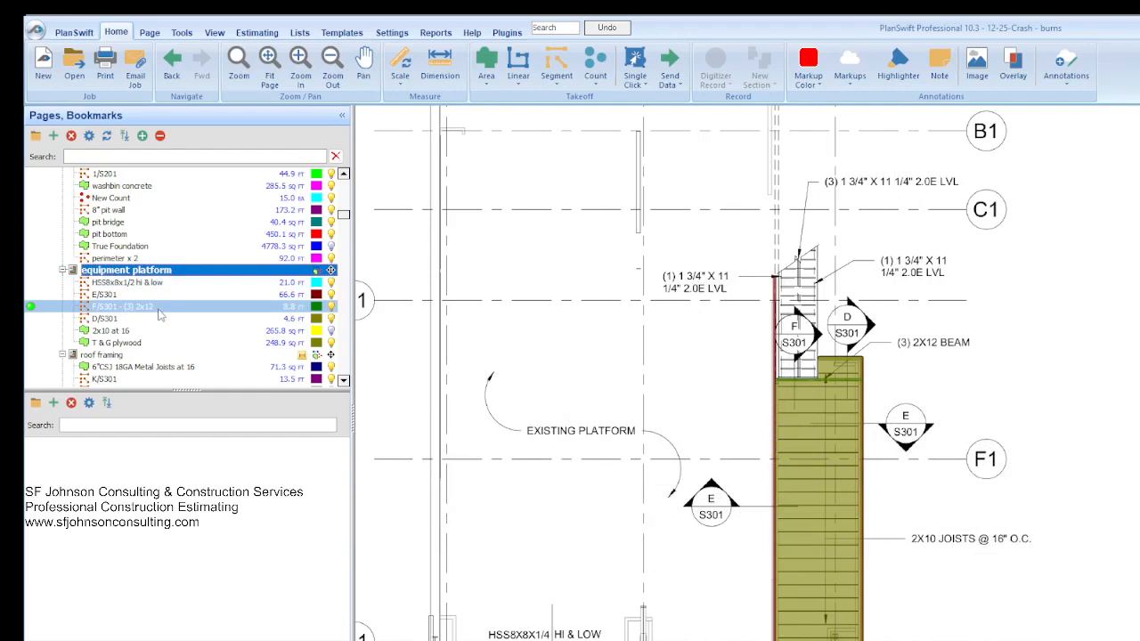
- Select the second demo takeoff under first floor demo and review the S301 details
scroll(down, 3)
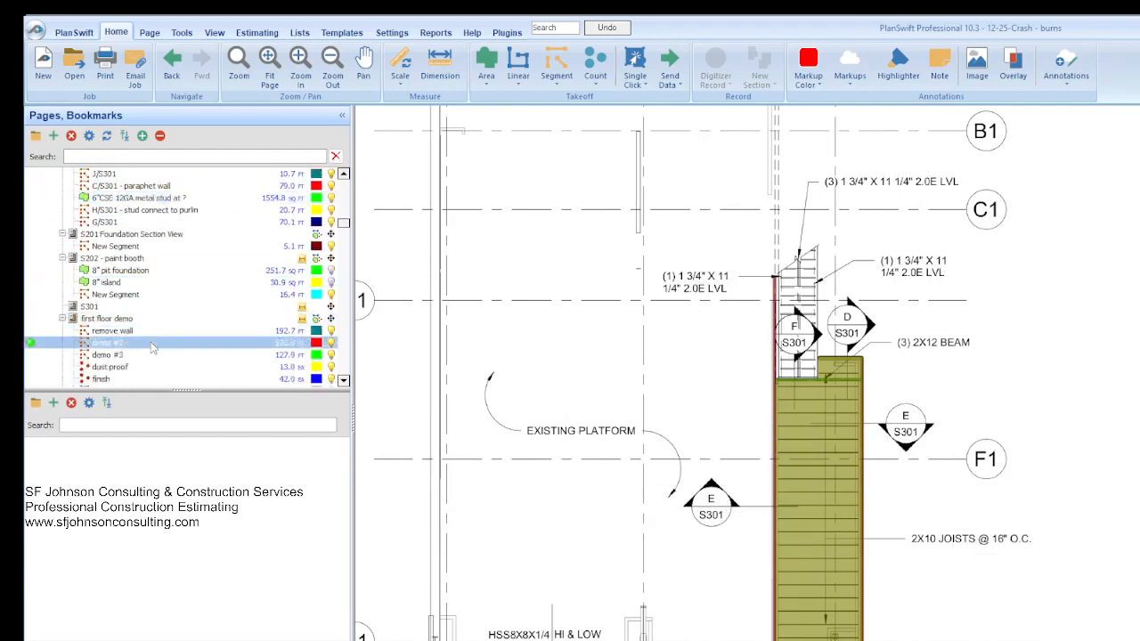
click(93, 305)
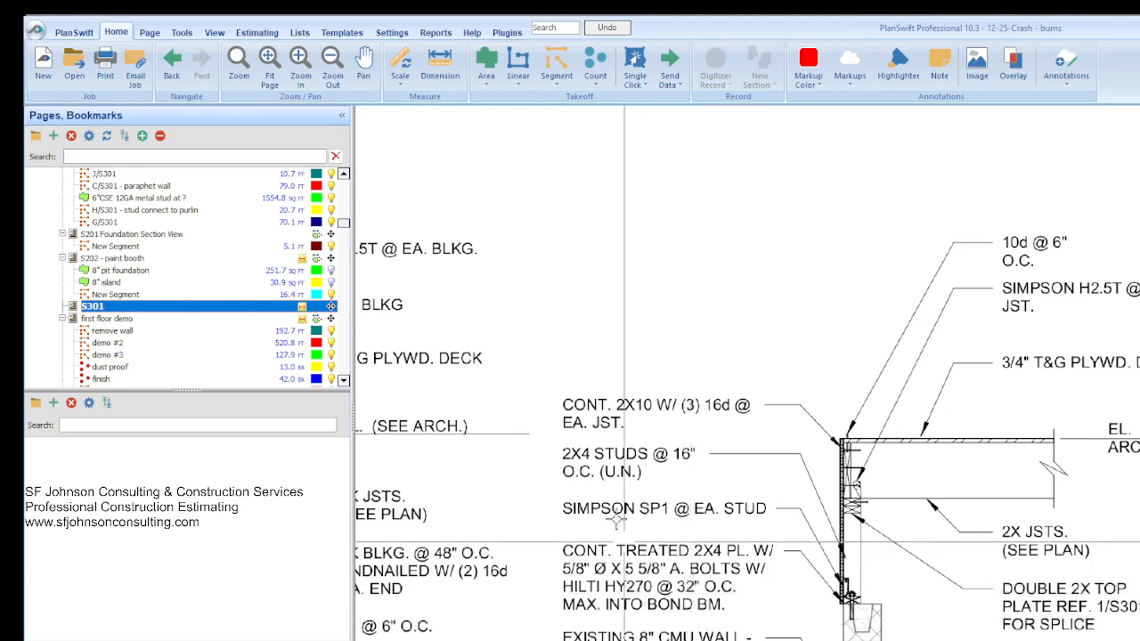
scroll(down, 3)
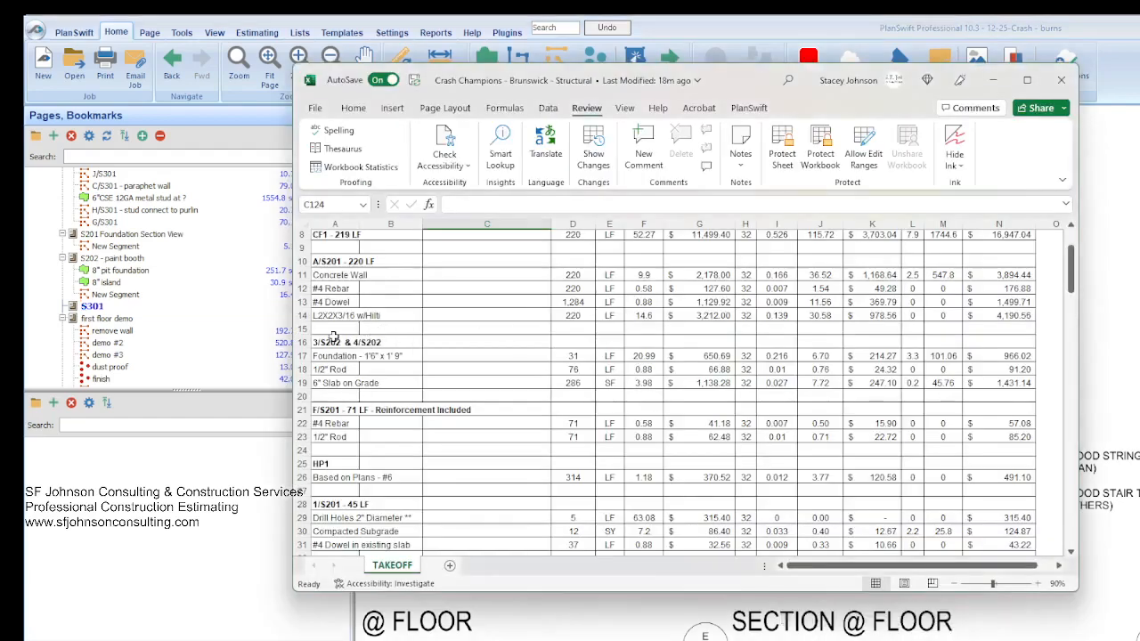
- Scroll the TAKEOFF sheet through rows 8–86 of foundation and S301 framing items
scroll(down, 3)
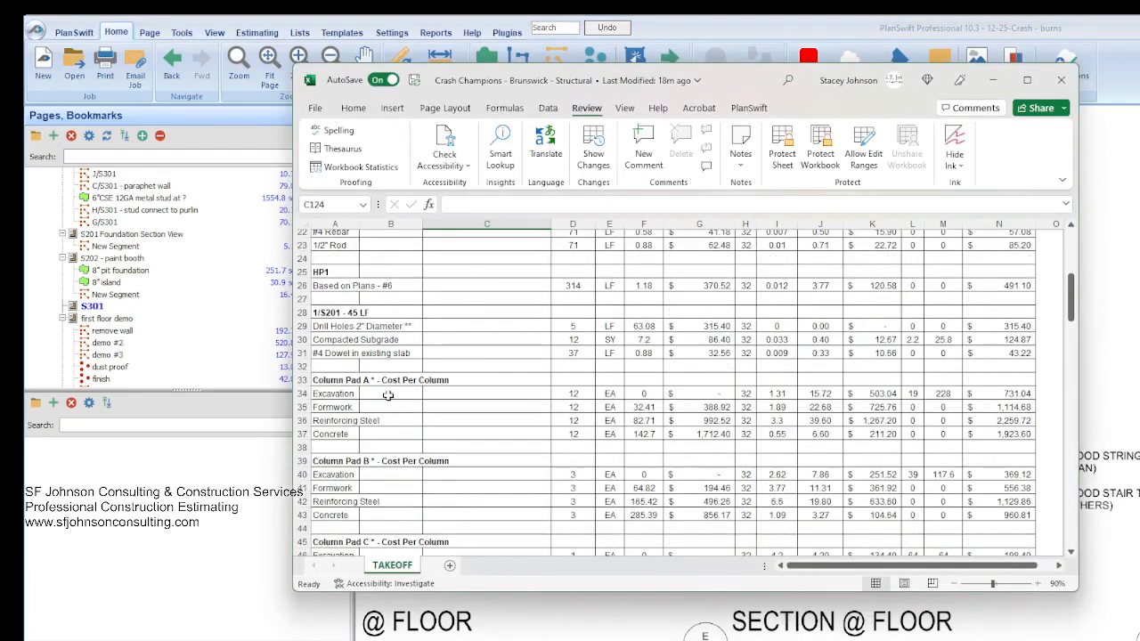
scroll(down, 3)
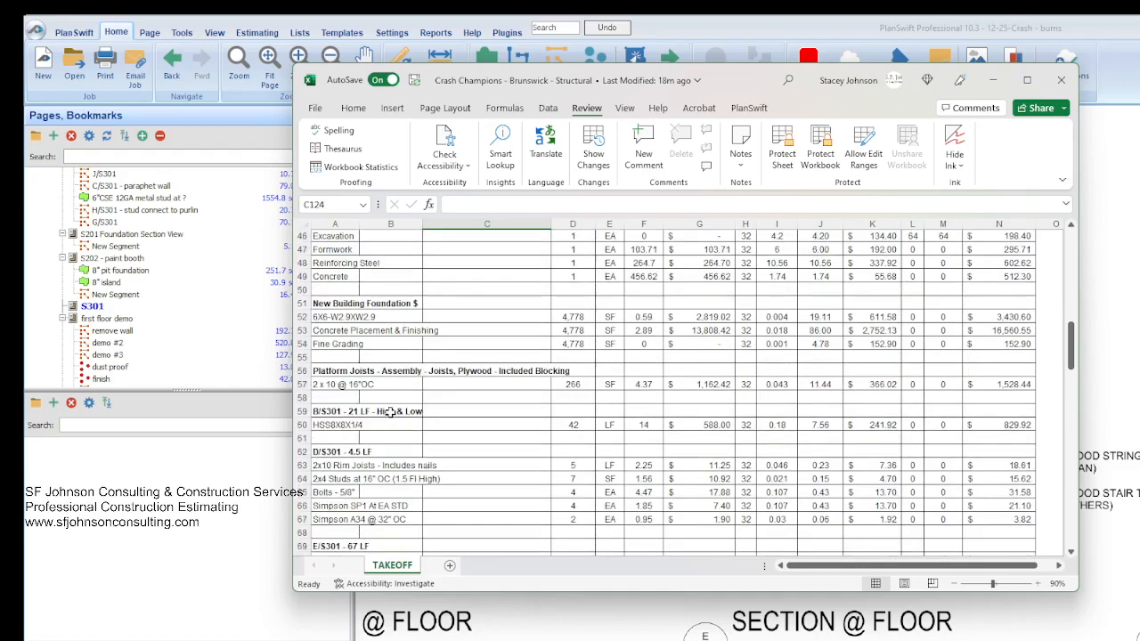
scroll(down, 3)
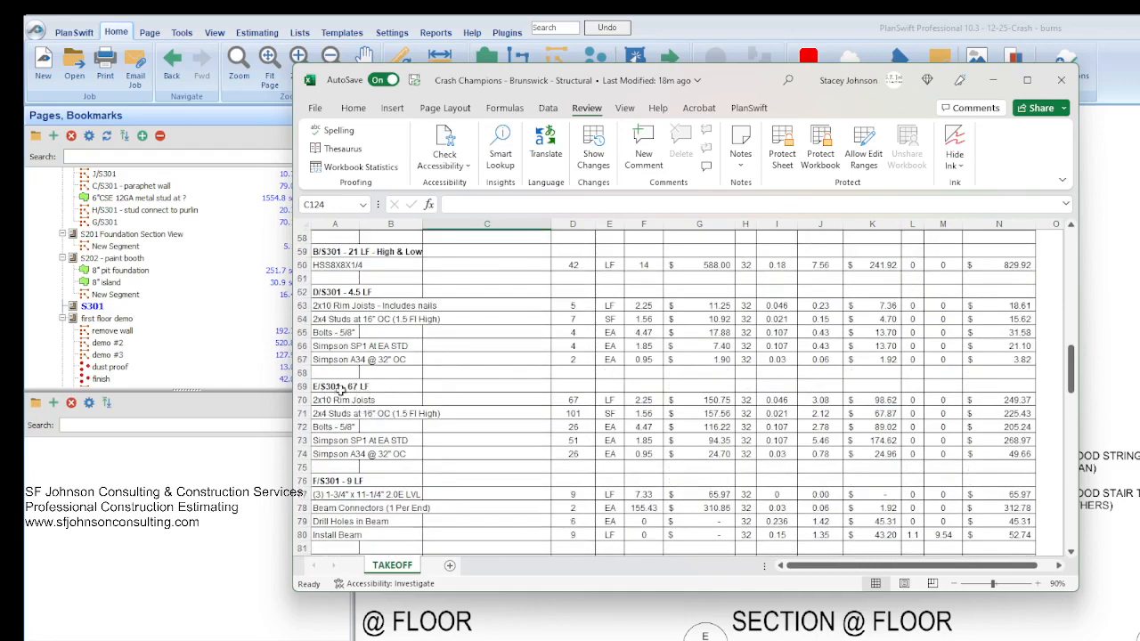
mouse_move(701, 400)
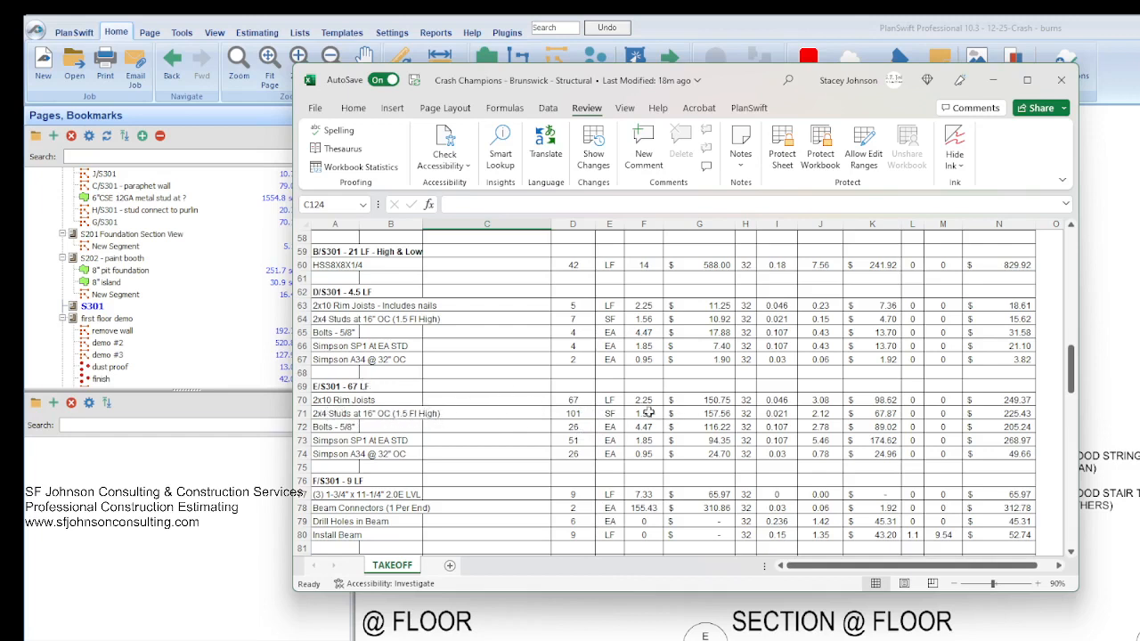
mouse_move(737, 419)
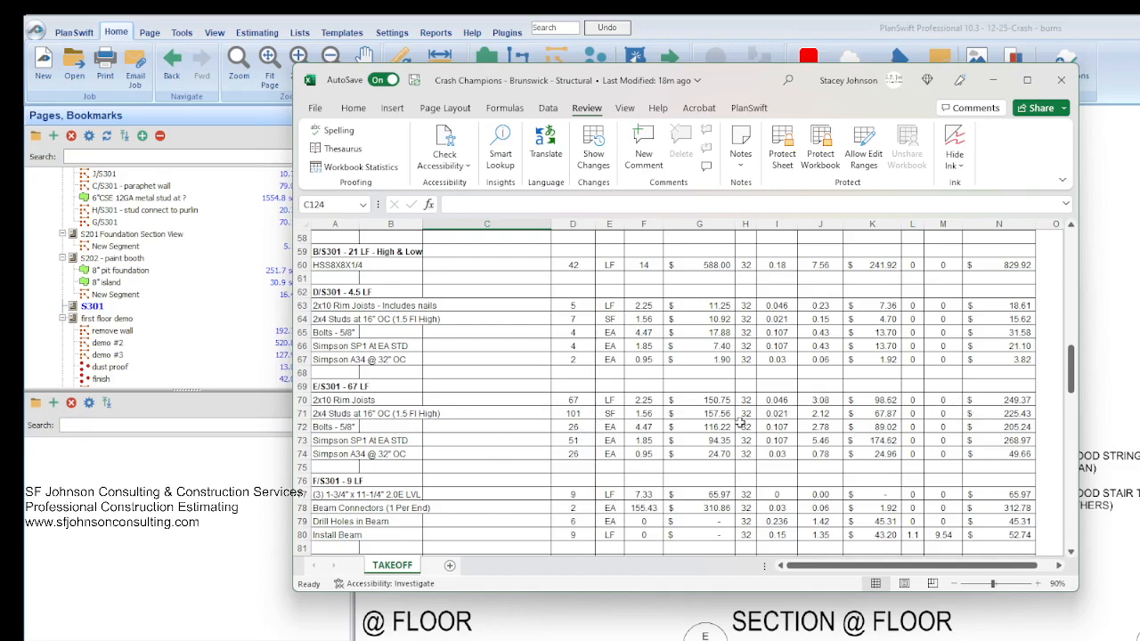
scroll(down, 3)
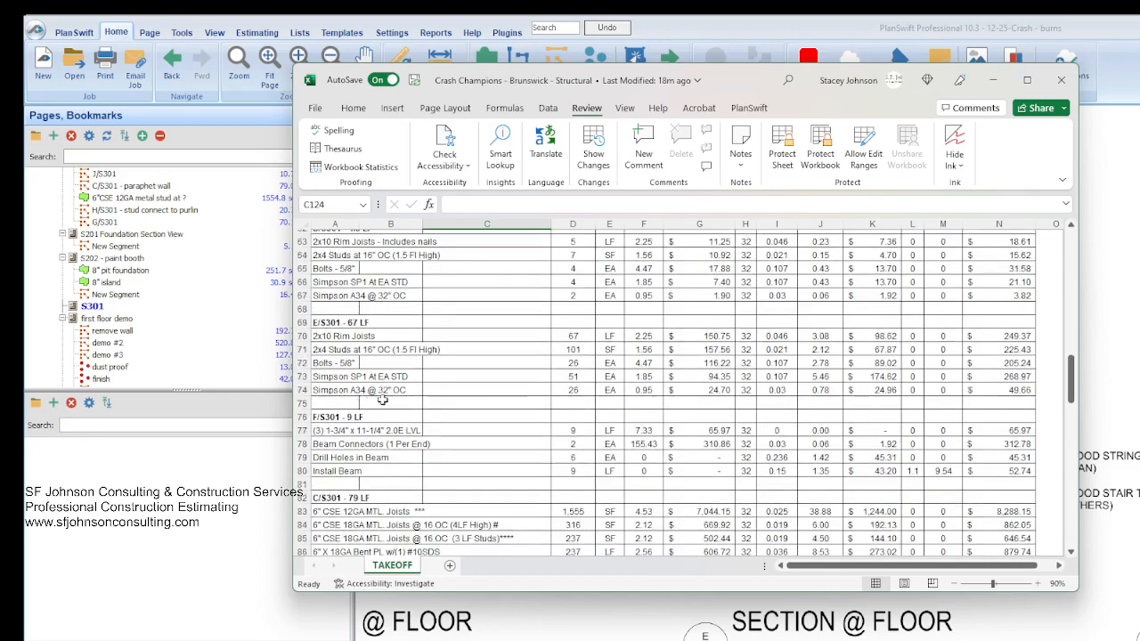
mouse_move(606, 376)
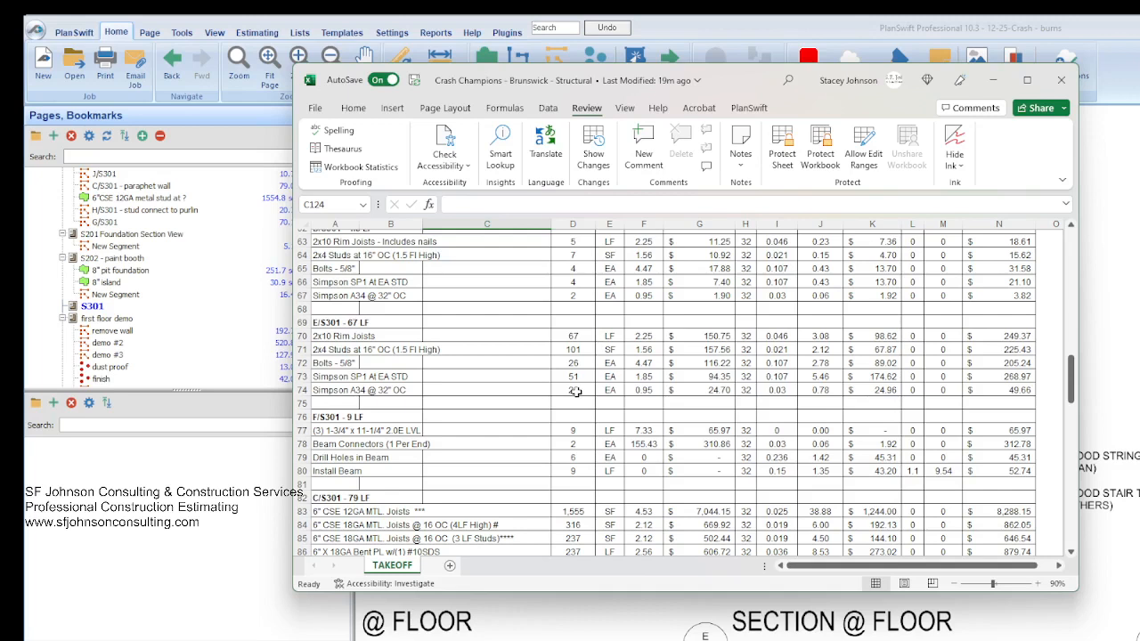
mouse_move(510, 411)
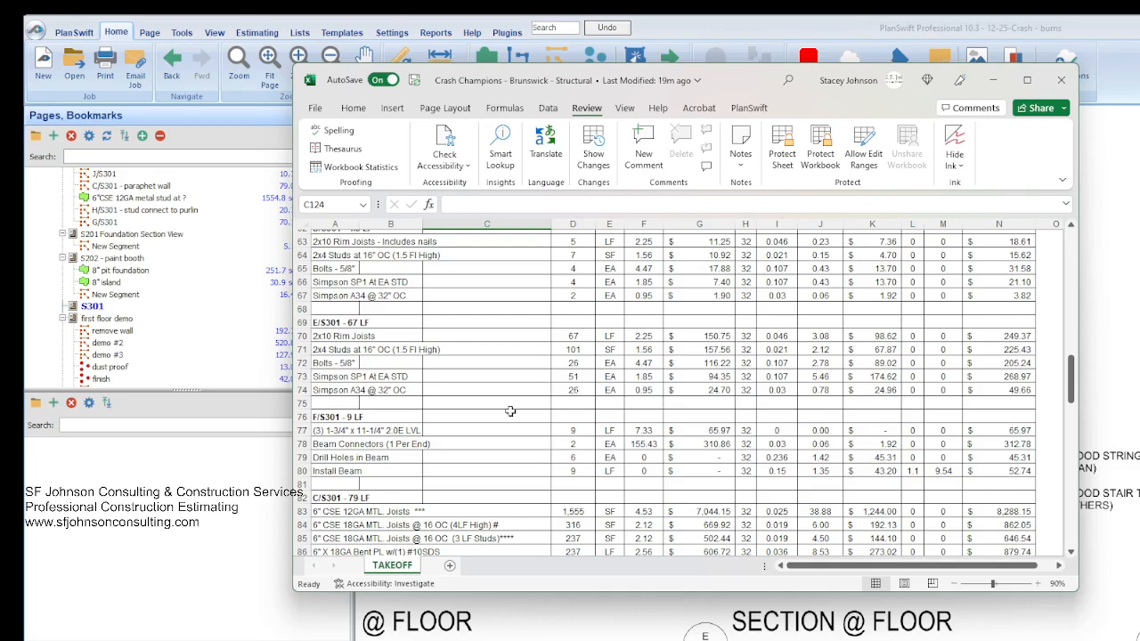
mouse_move(596, 418)
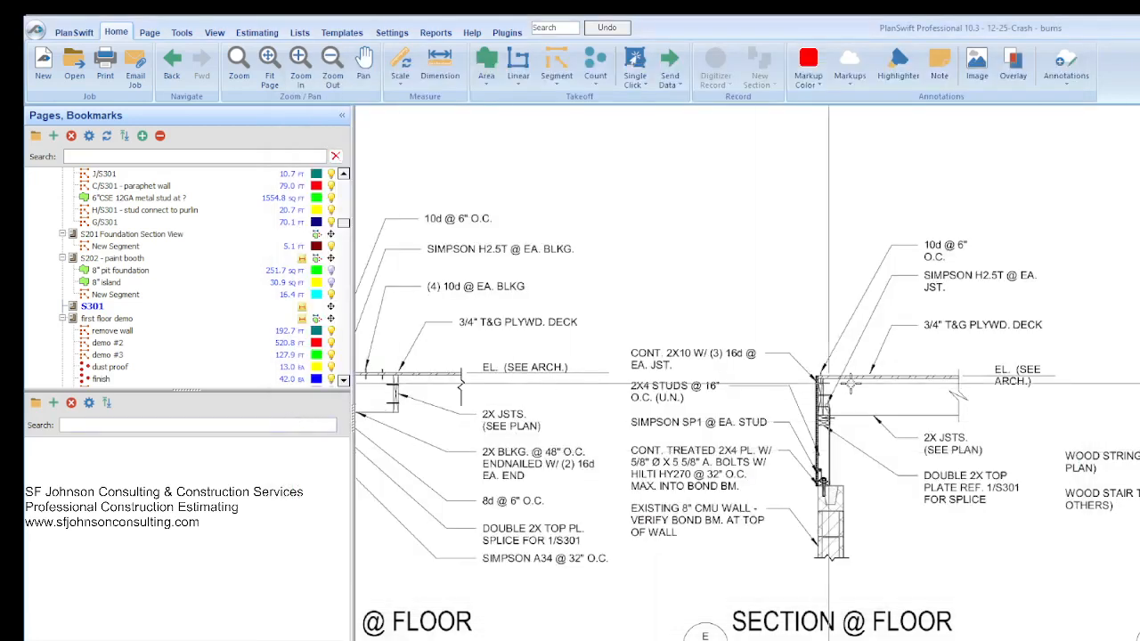
- Pick S301 in the takeoff list, then display the S202 paint booth page
click(112, 343)
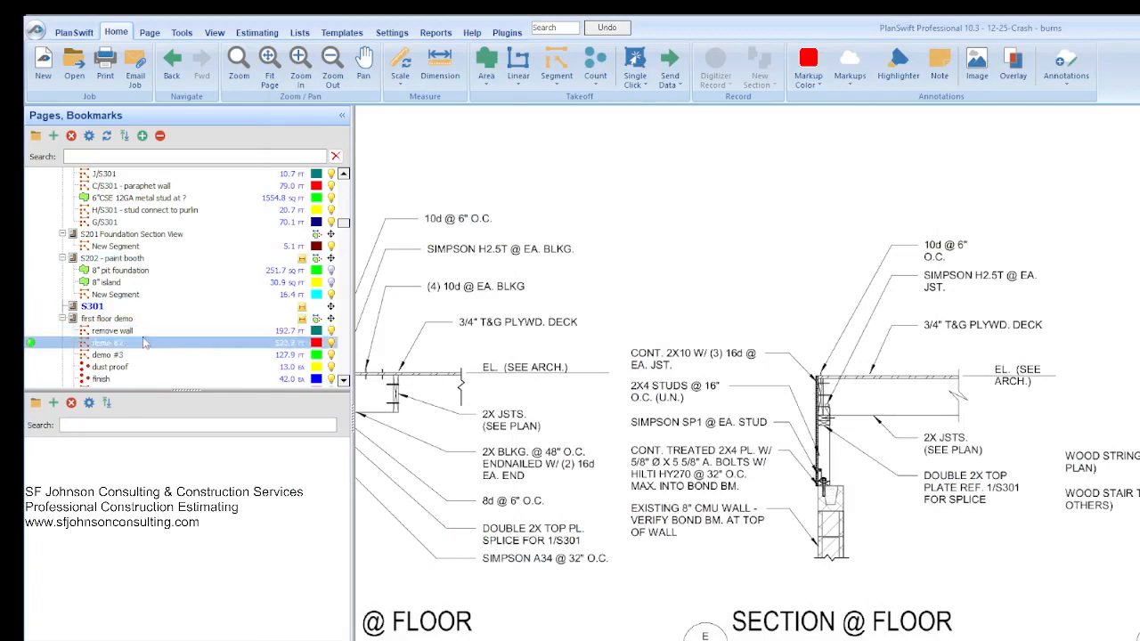
click(93, 306)
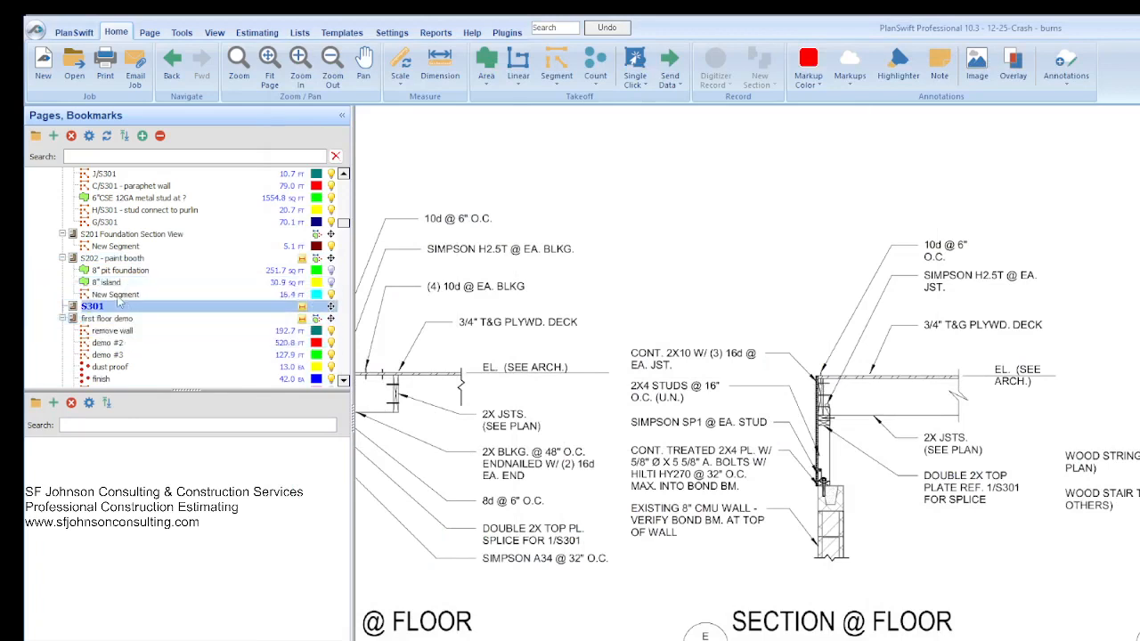
click(112, 257)
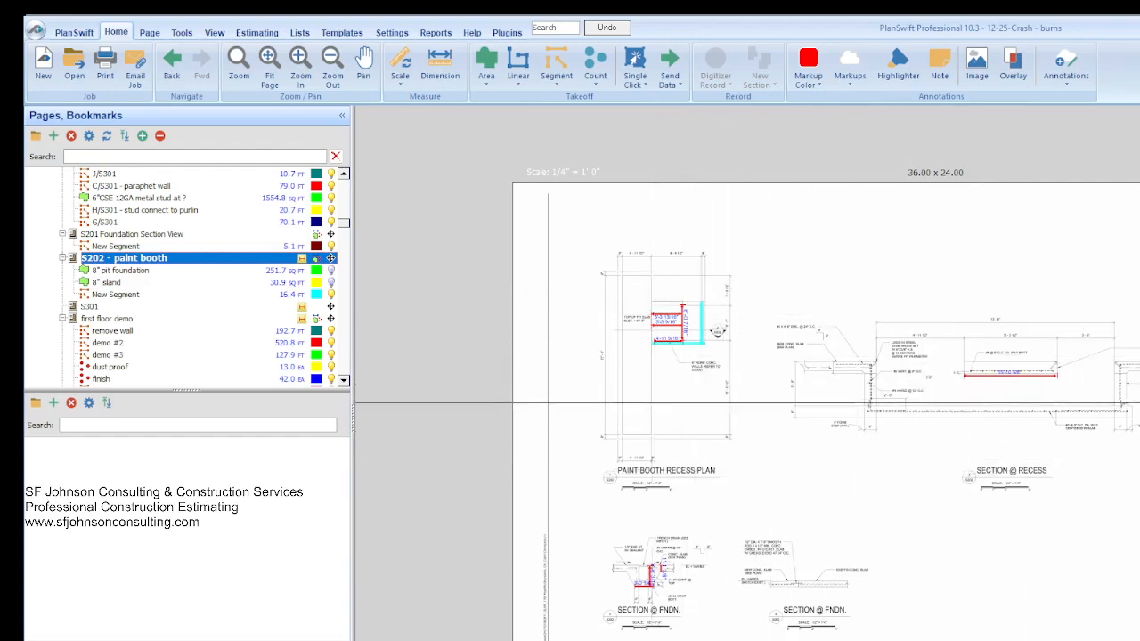
click(107, 282)
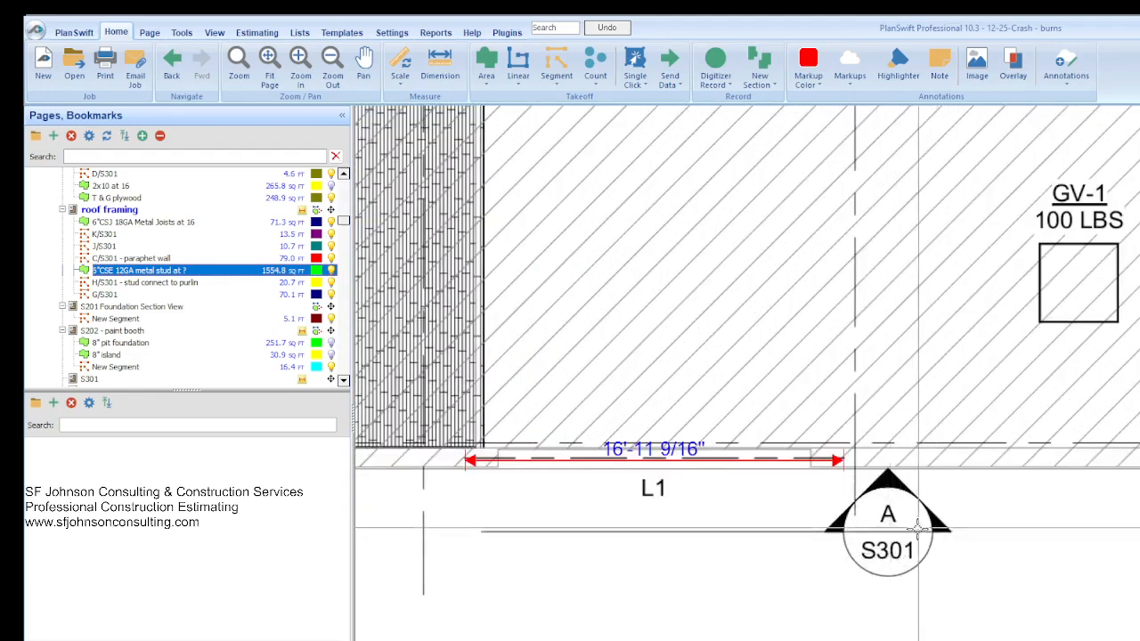
- Inspect the 16'-11 9/16" L1 roof framing length, then display sheet S301
click(131, 307)
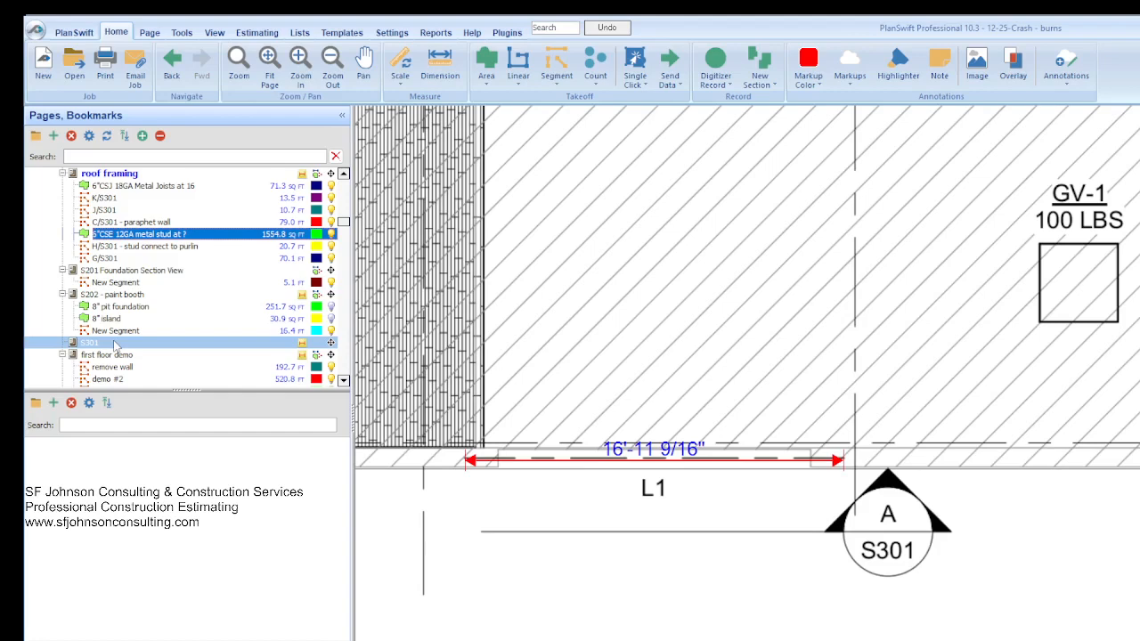
click(93, 342)
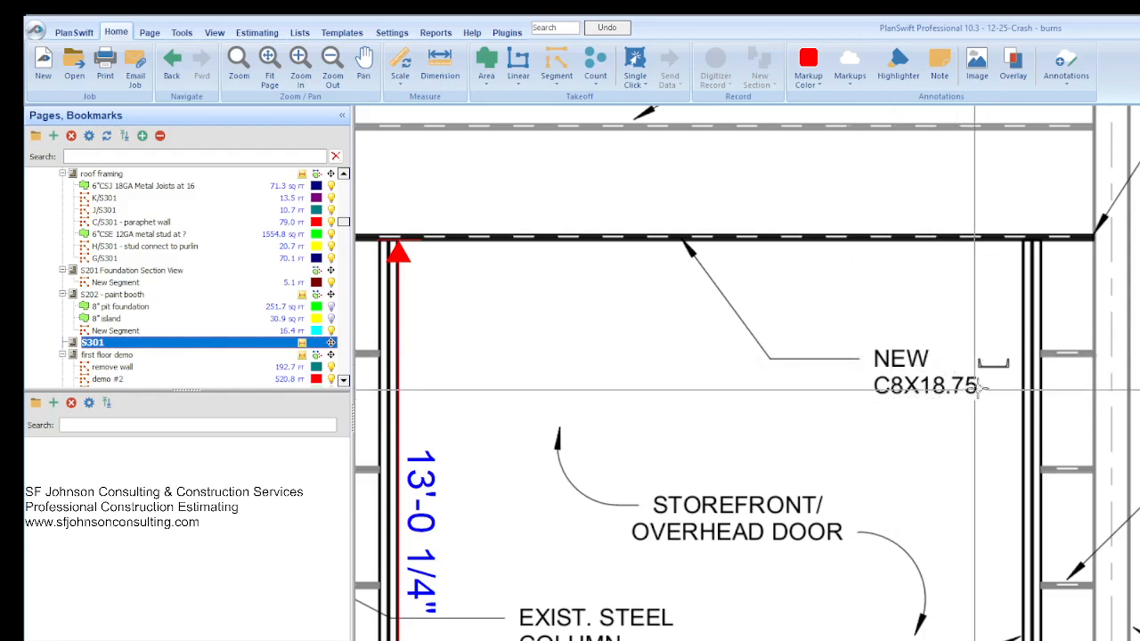
mouse_move(998, 410)
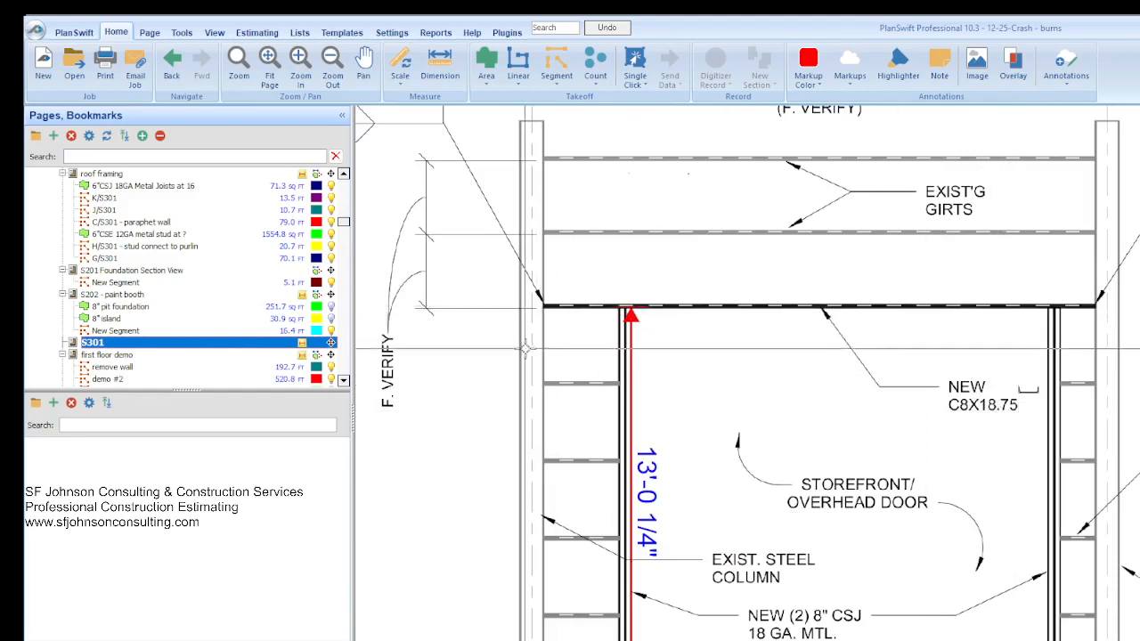
mouse_move(984, 439)
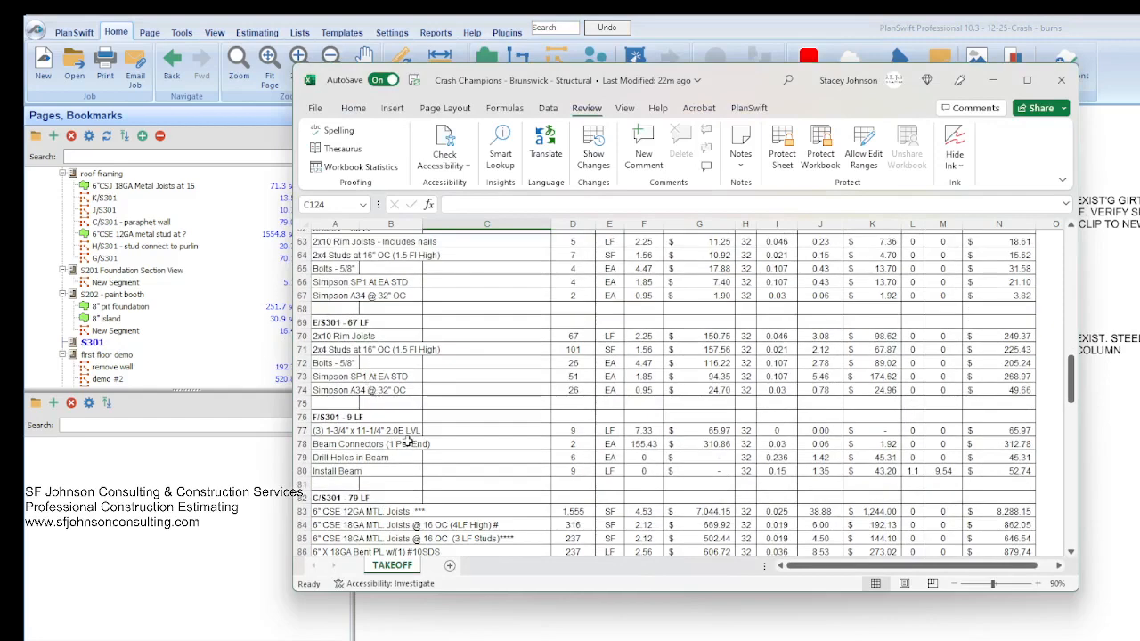
scroll(down, 3)
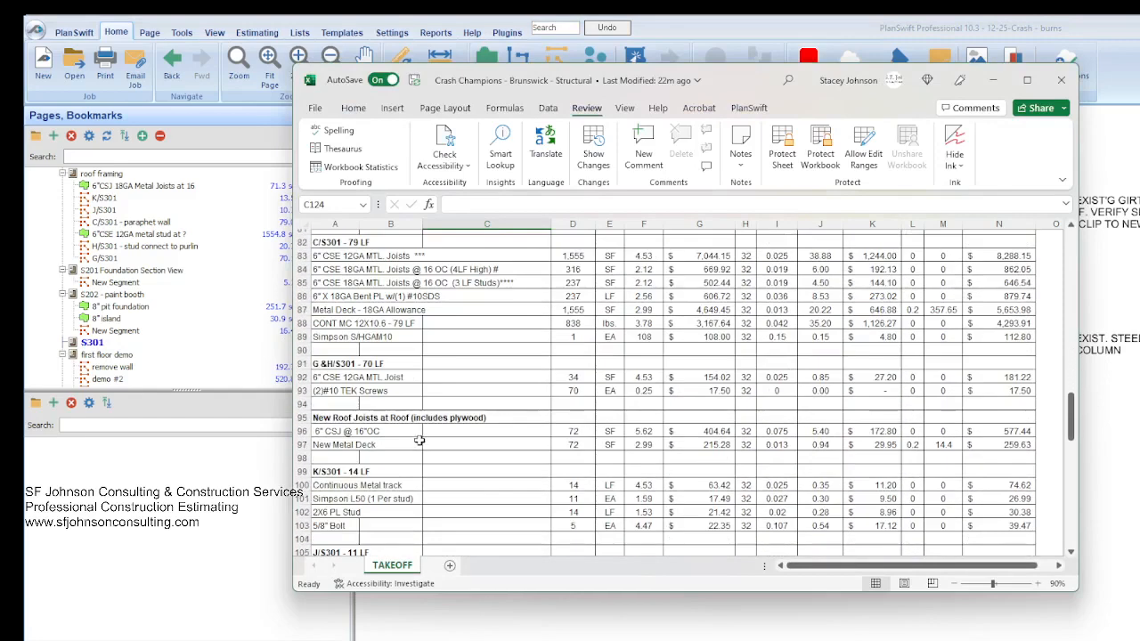
scroll(down, 3)
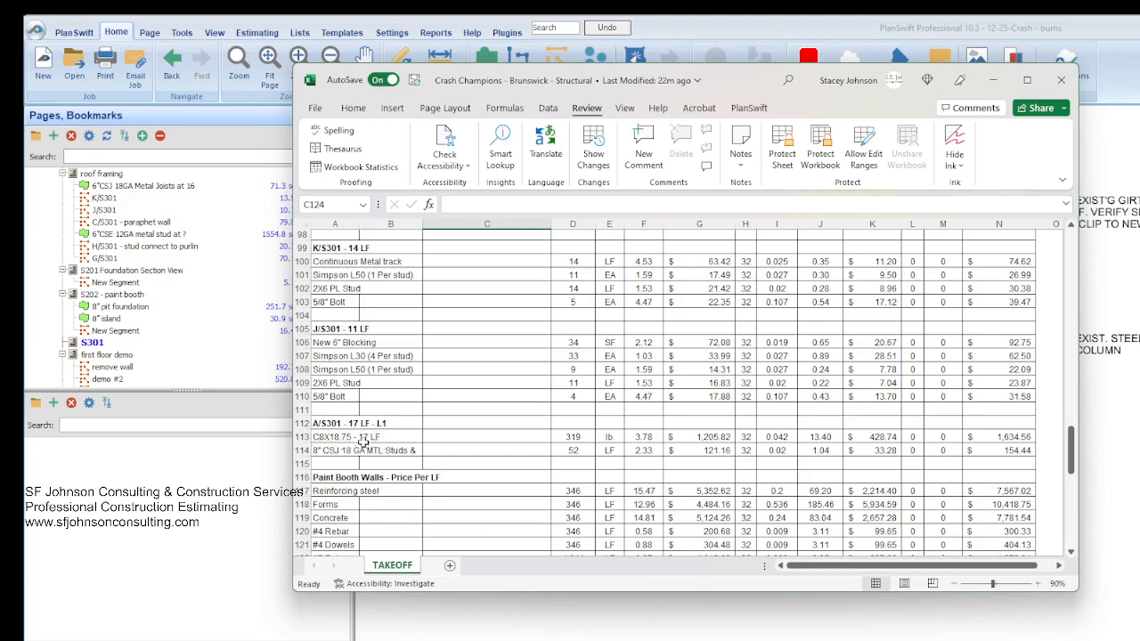
mouse_move(383, 441)
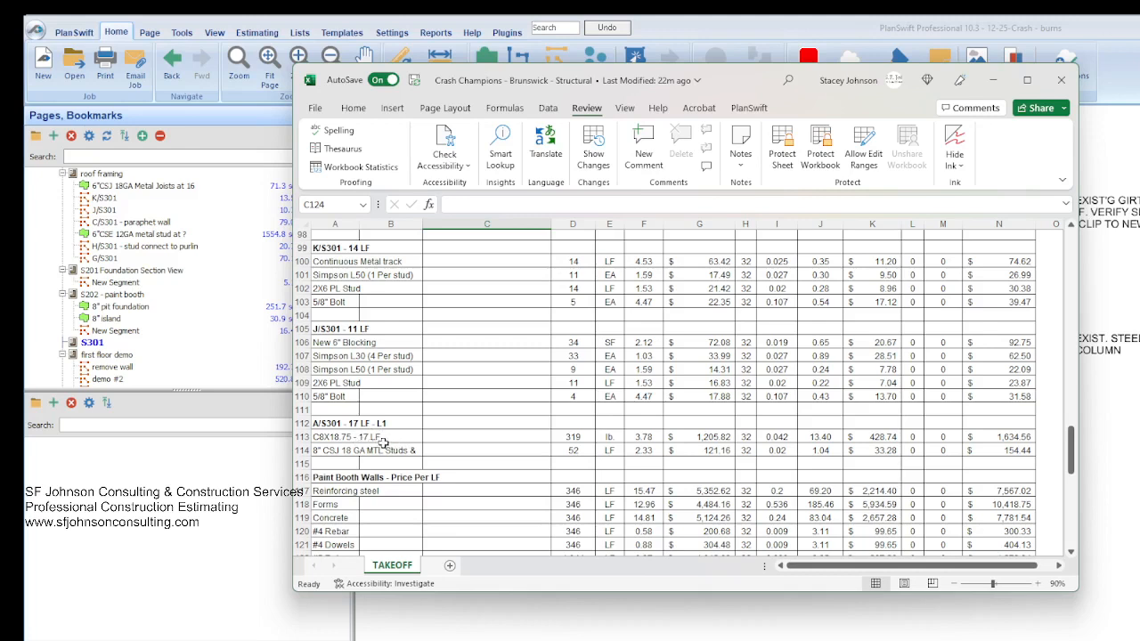
mouse_move(376, 437)
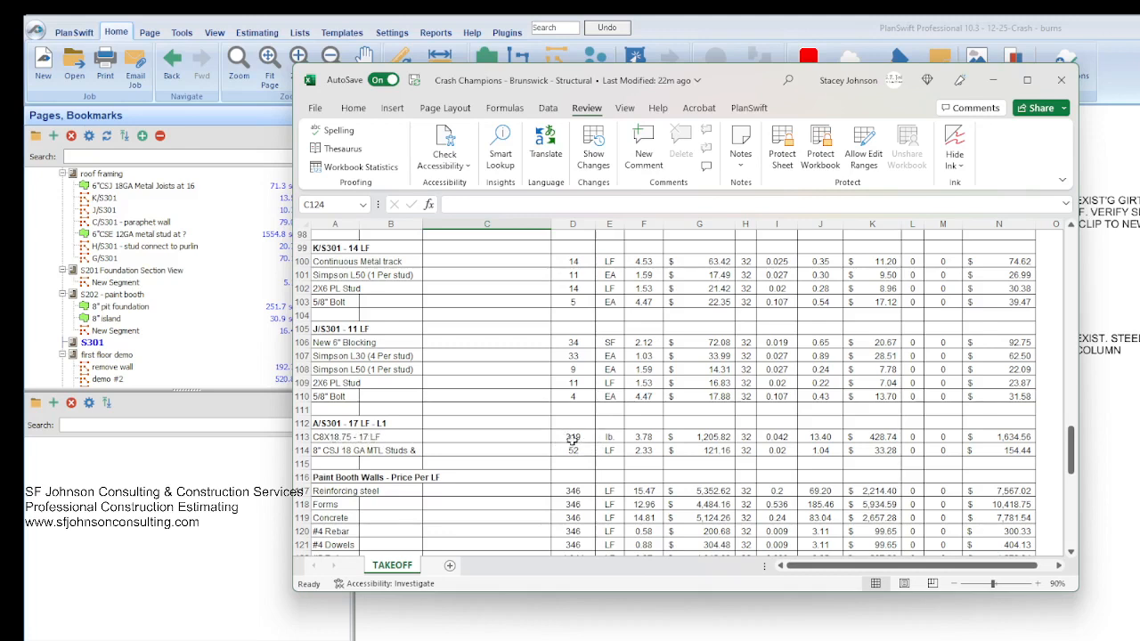
mouse_move(663, 436)
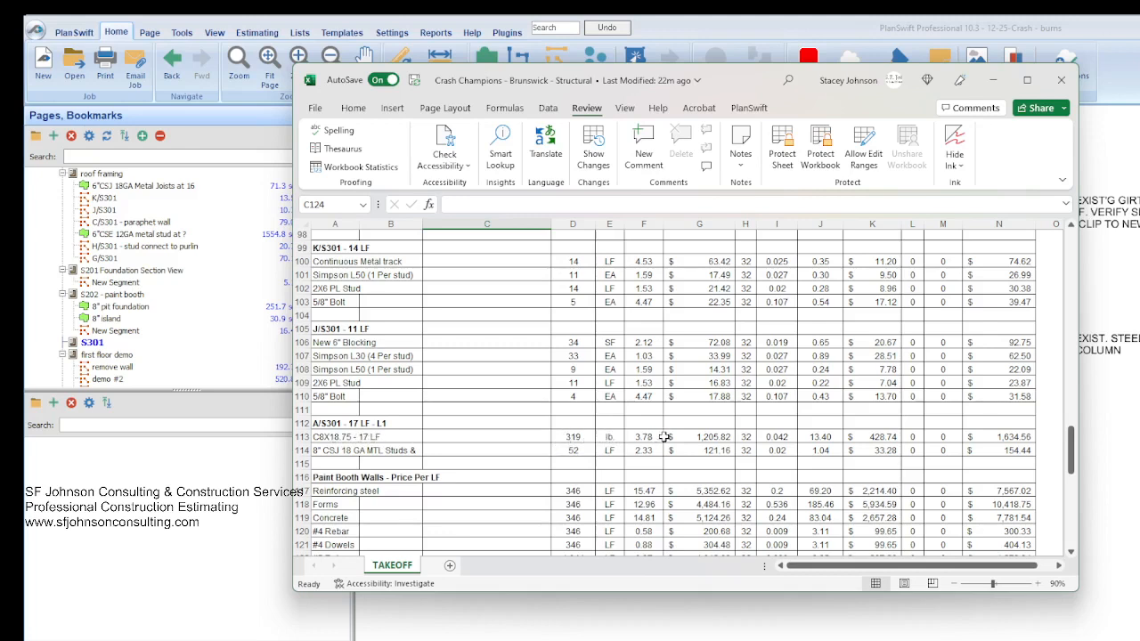
mouse_move(1025, 432)
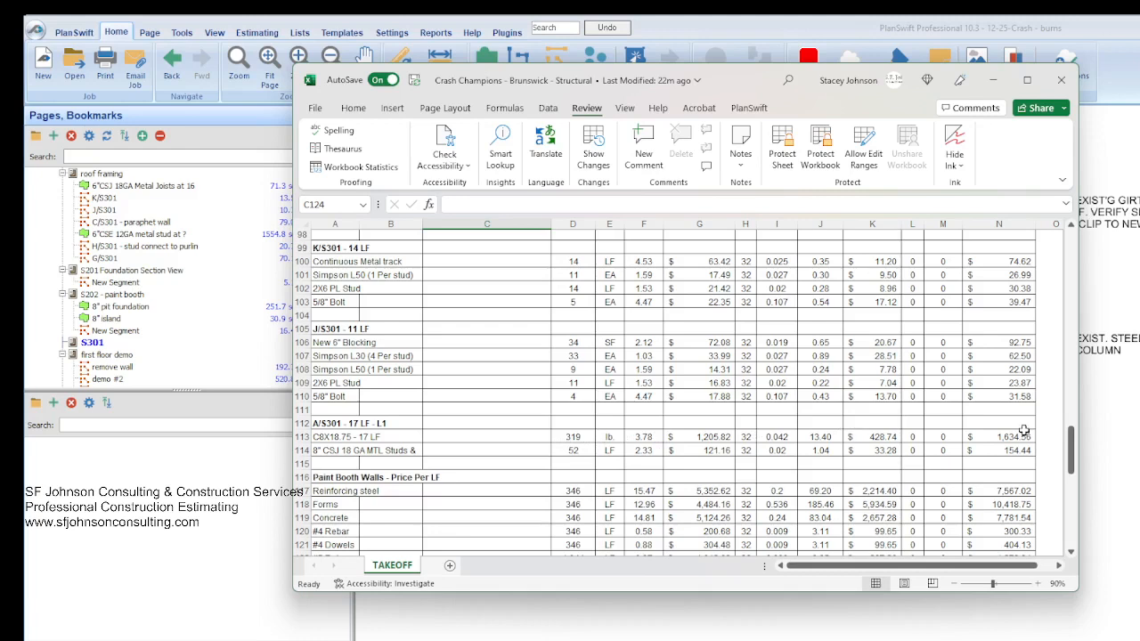
mouse_move(706, 470)
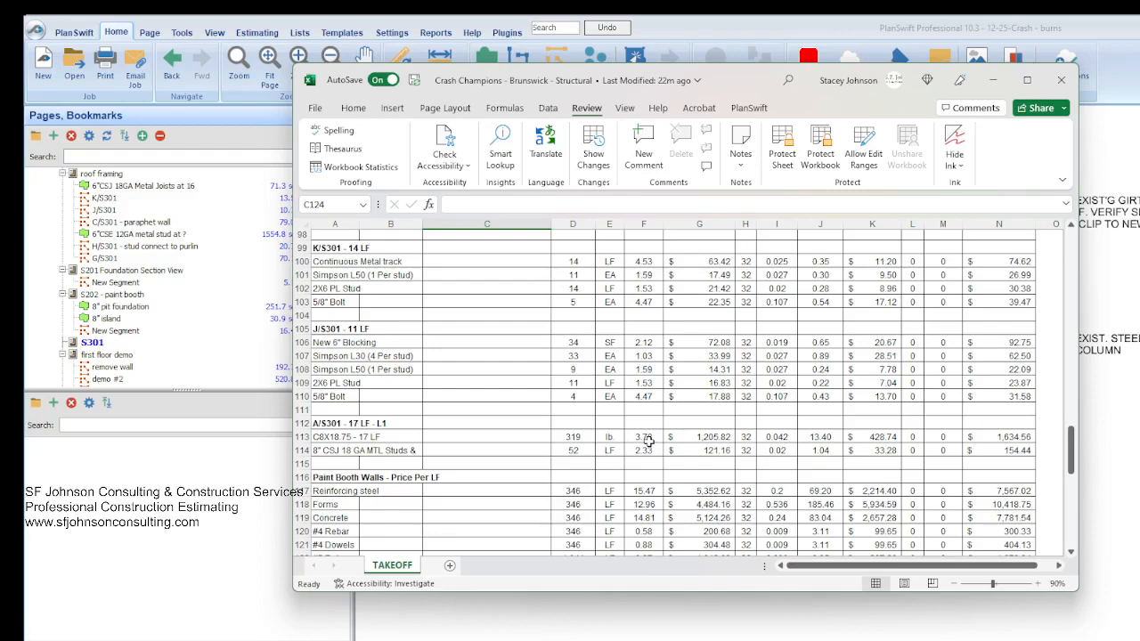
scroll(down, 3)
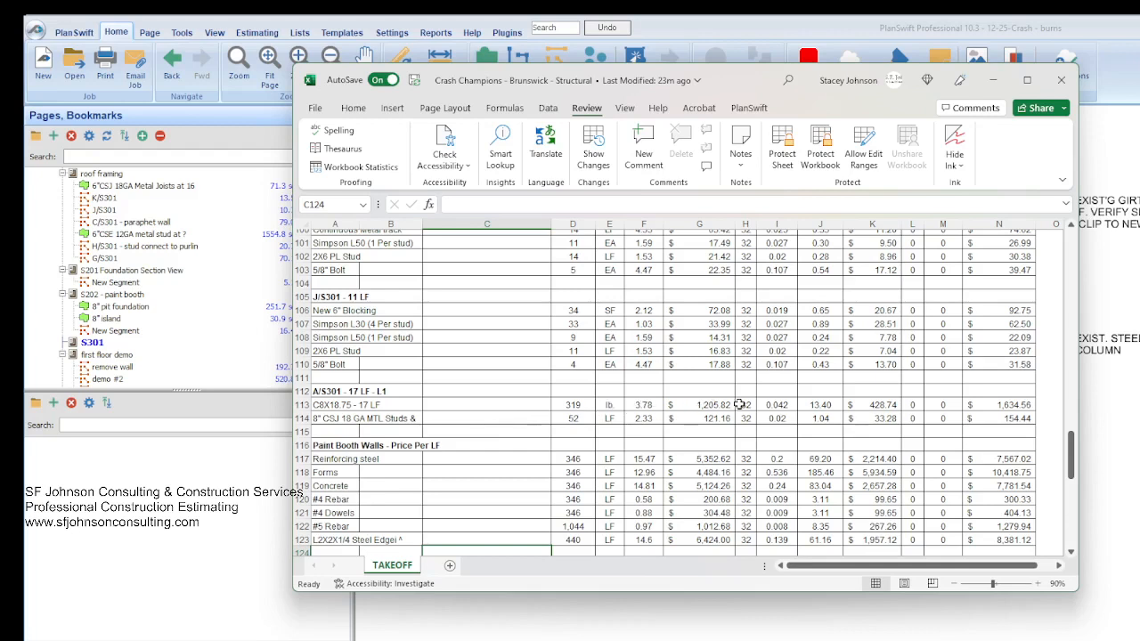
mouse_move(504, 428)
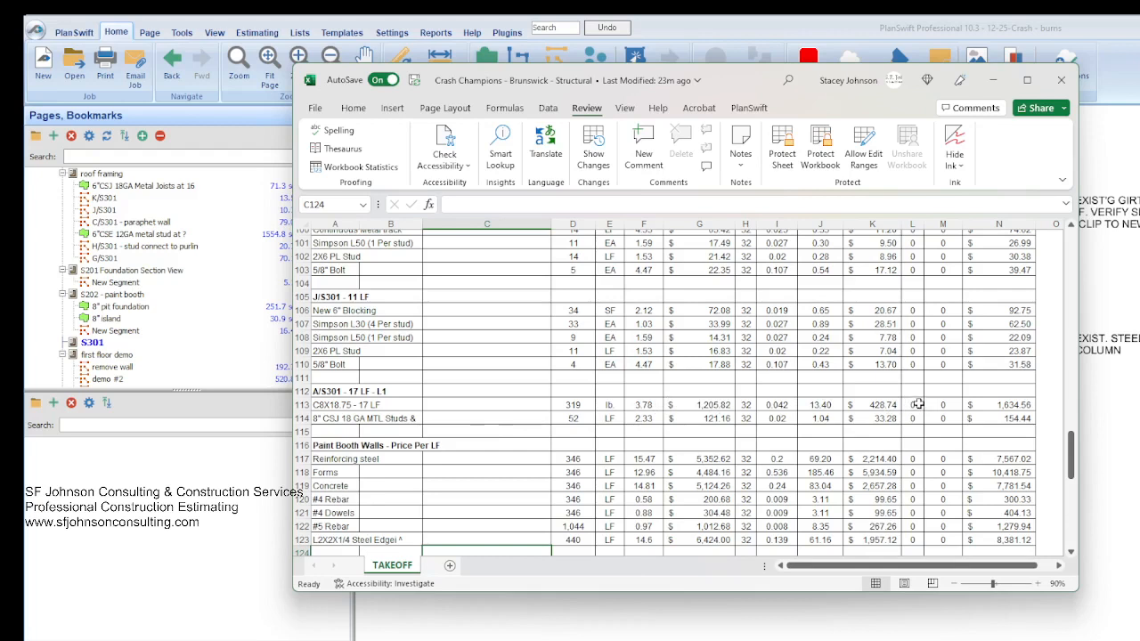
click(912, 405)
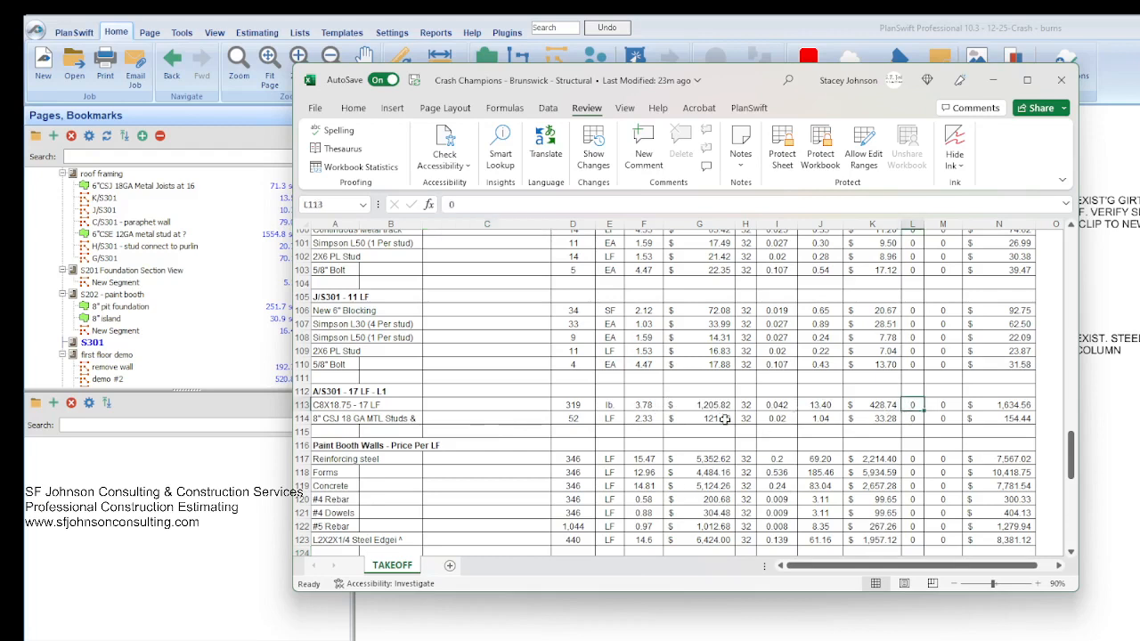
click(778, 404)
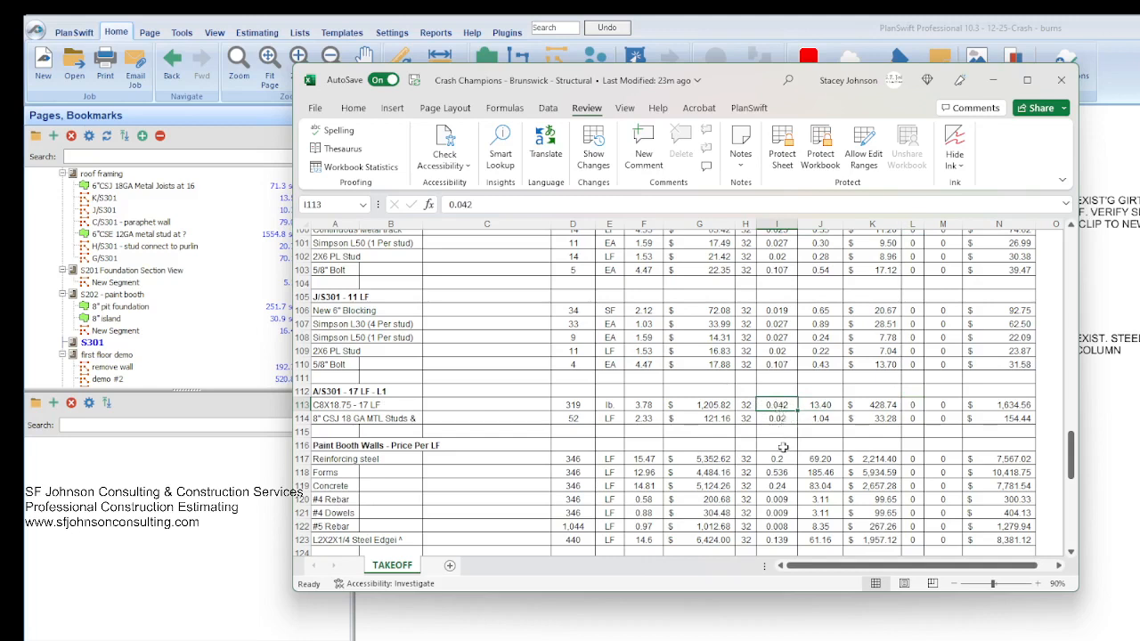
click(820, 404)
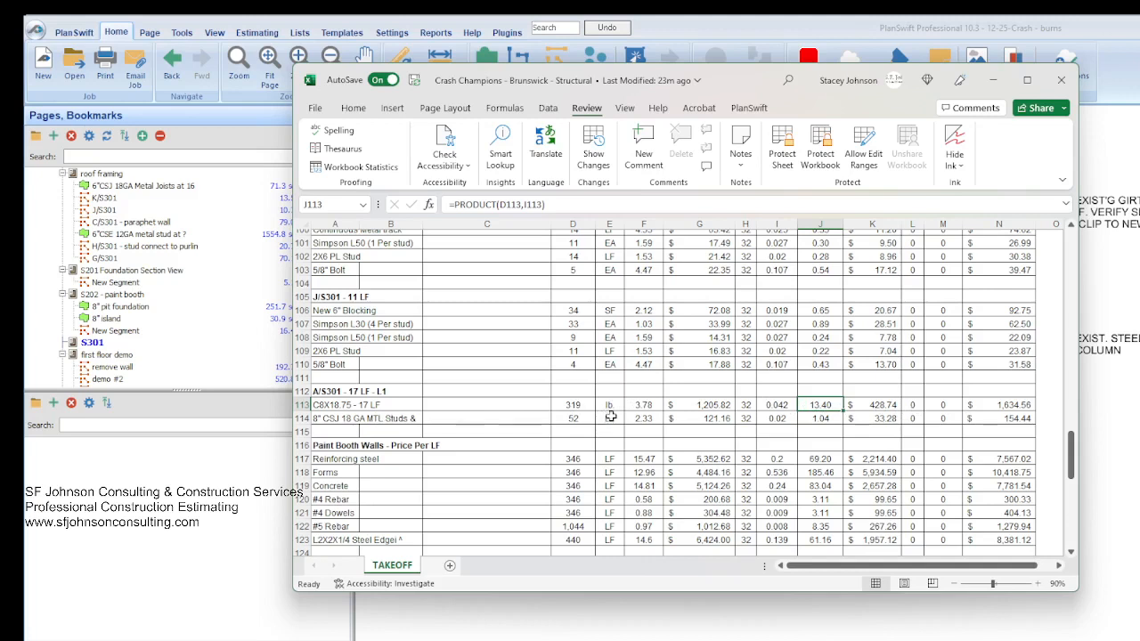
mouse_move(359, 472)
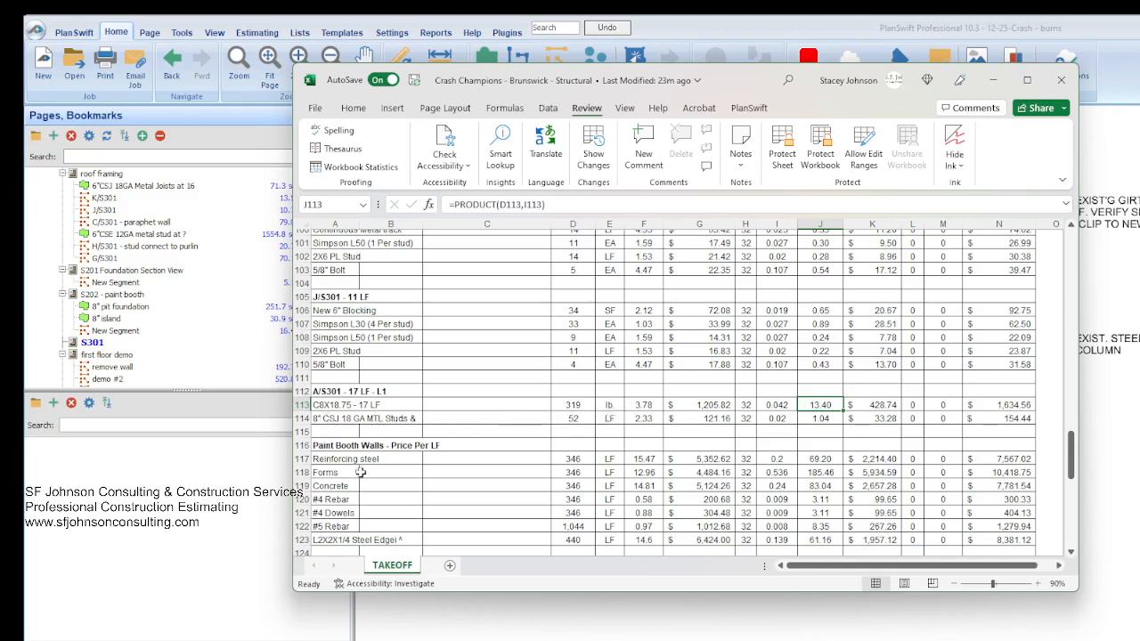
mouse_move(416, 334)
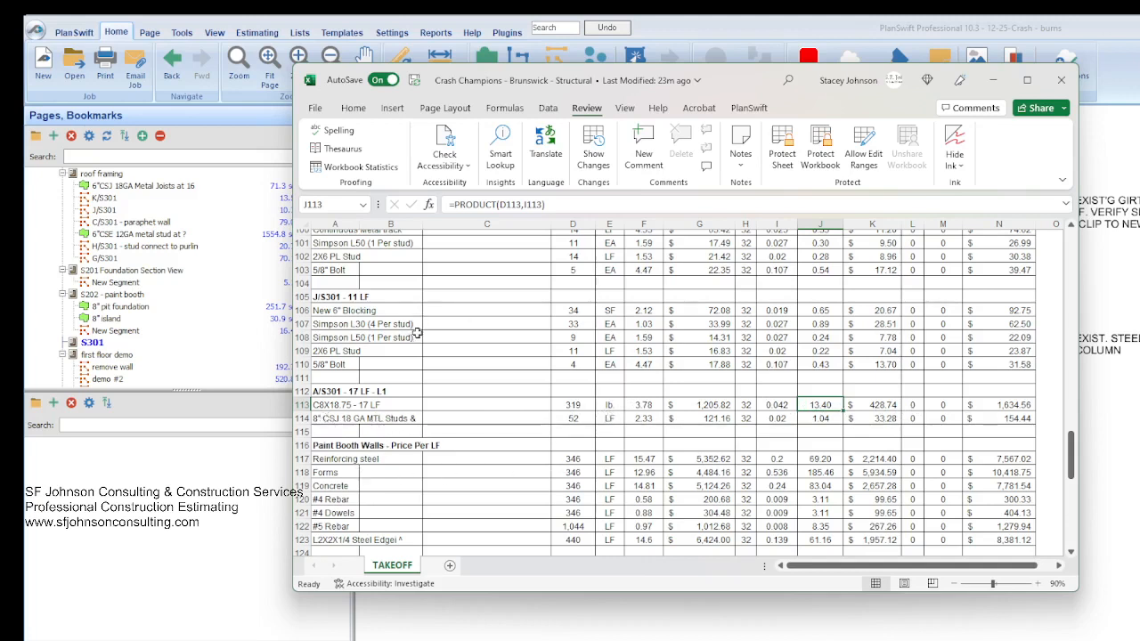
mouse_move(534, 403)
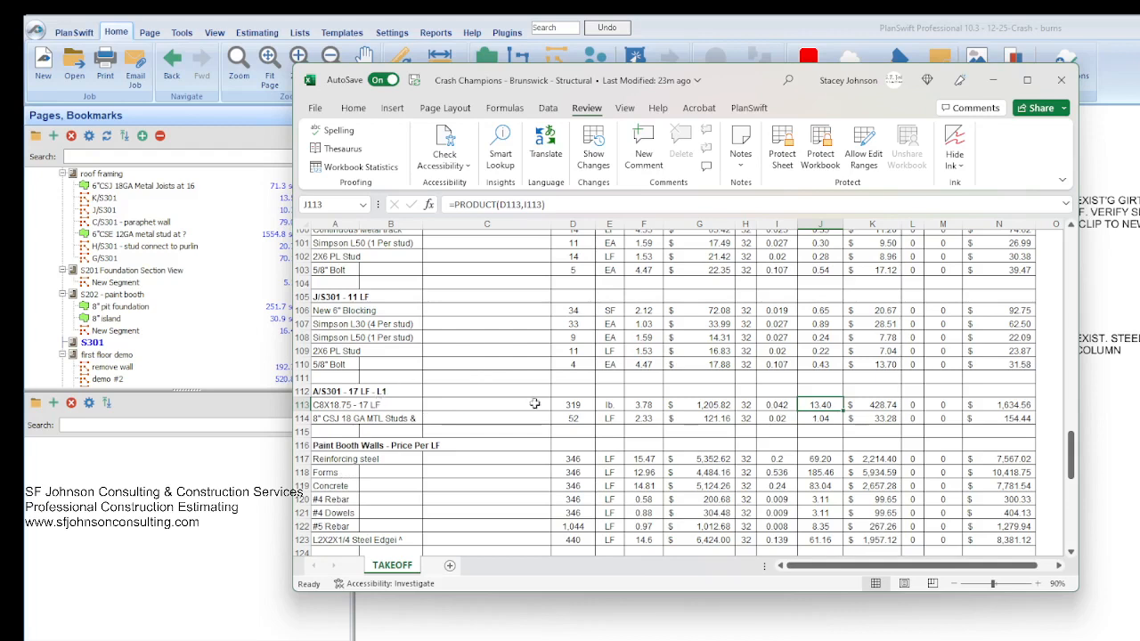
mouse_move(342, 405)
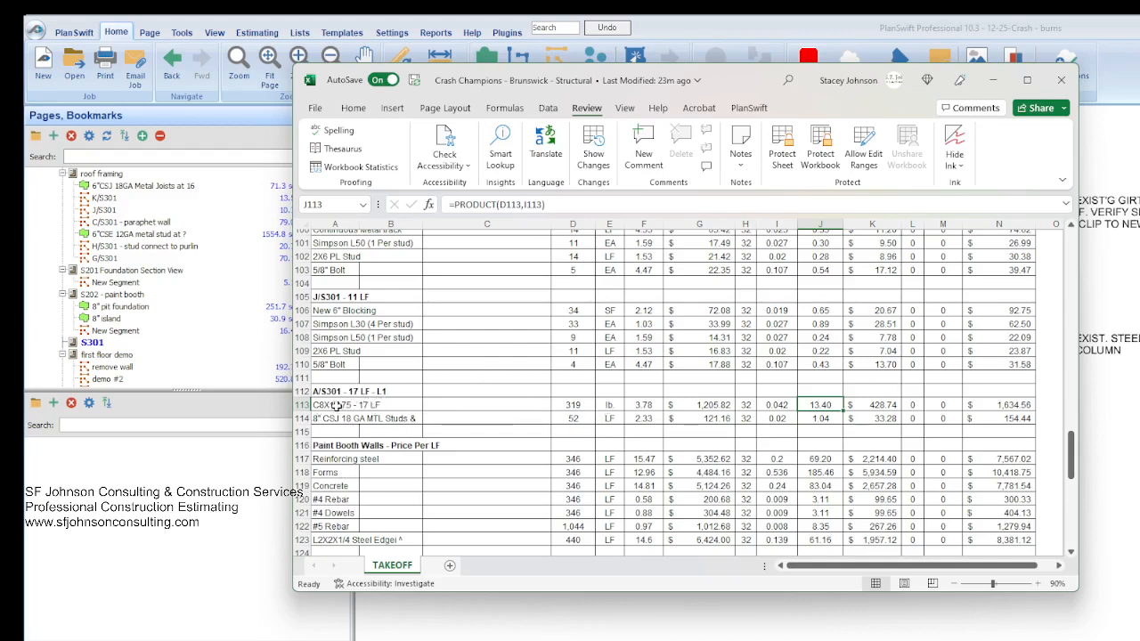
mouse_move(379, 406)
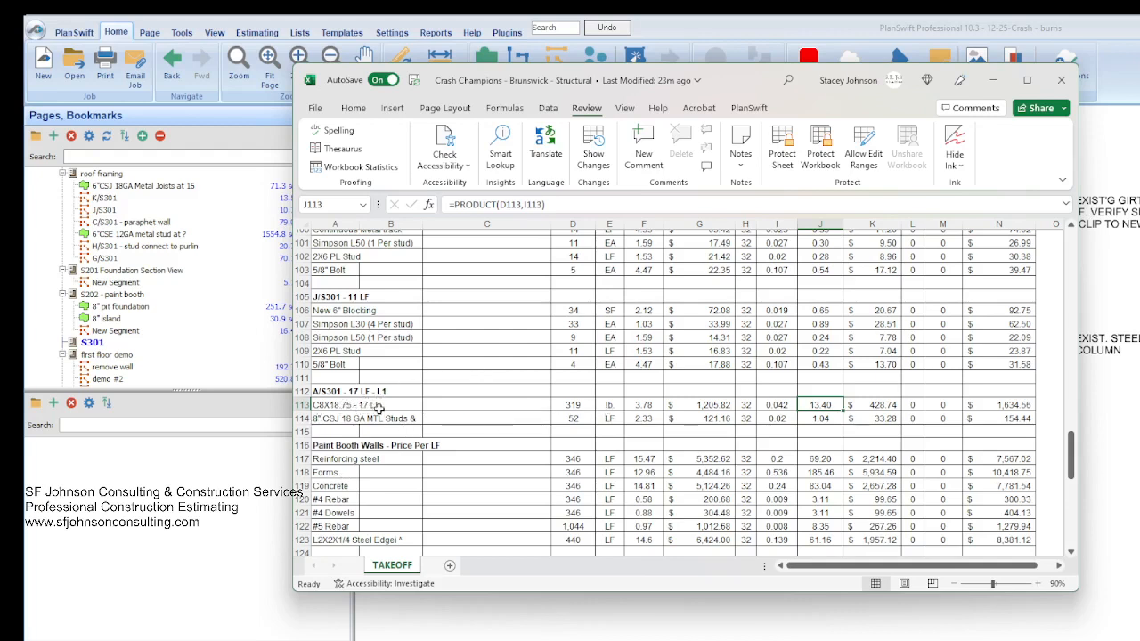
mouse_move(327, 405)
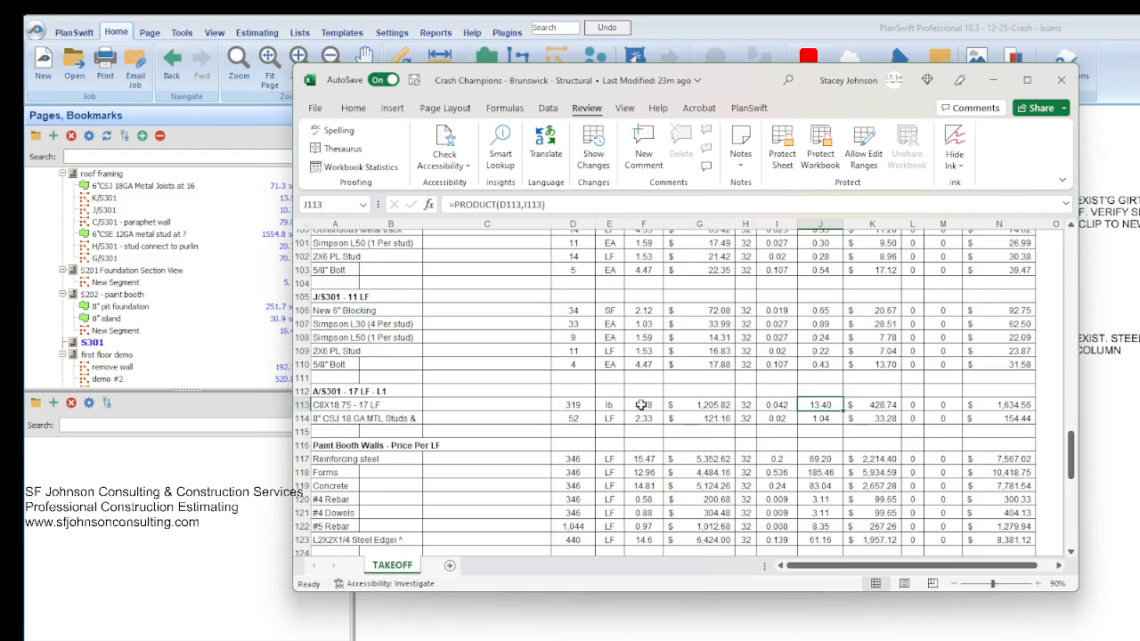
click(644, 405)
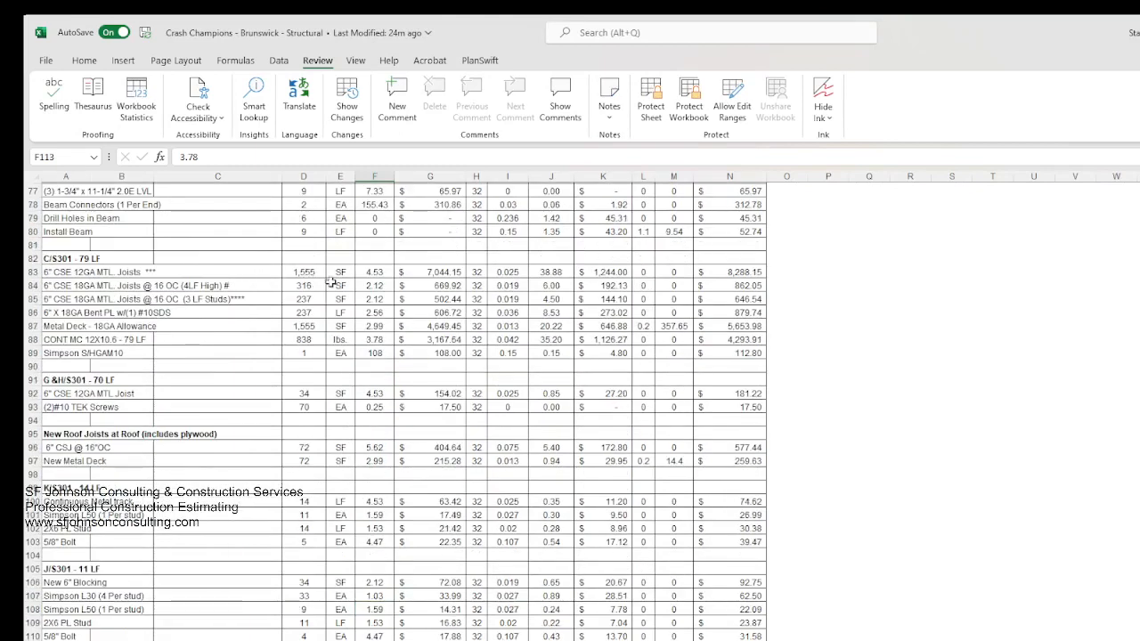
mouse_move(341, 396)
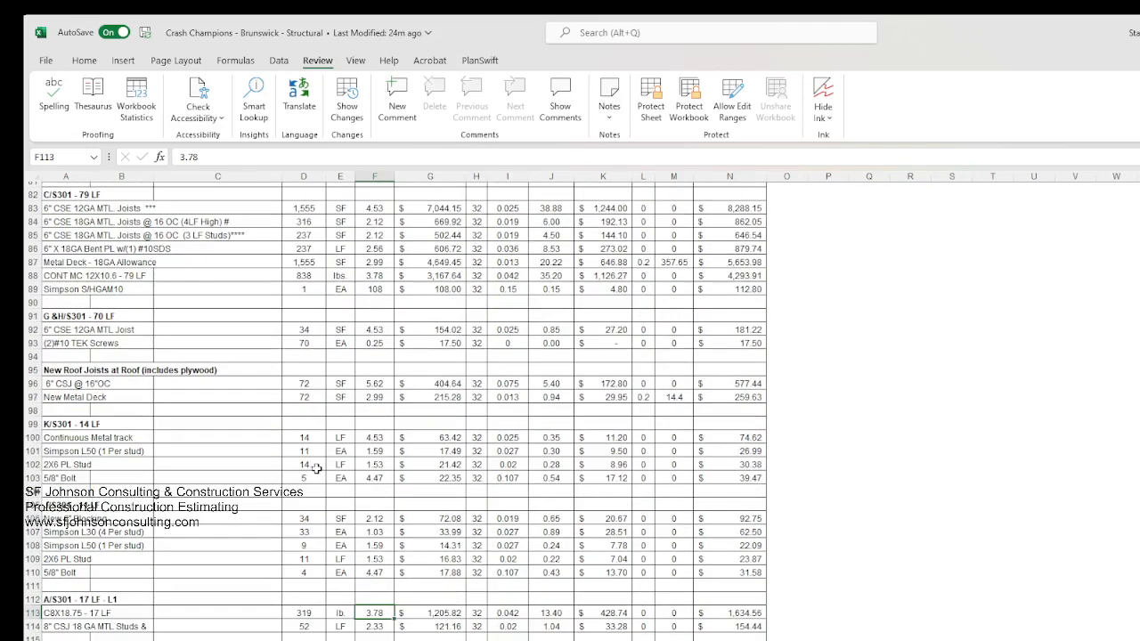
- Scroll the TAKEOFF sheet down to the TOTAL, Additional Costs and Bid Subtotal rows
scroll(down, 3)
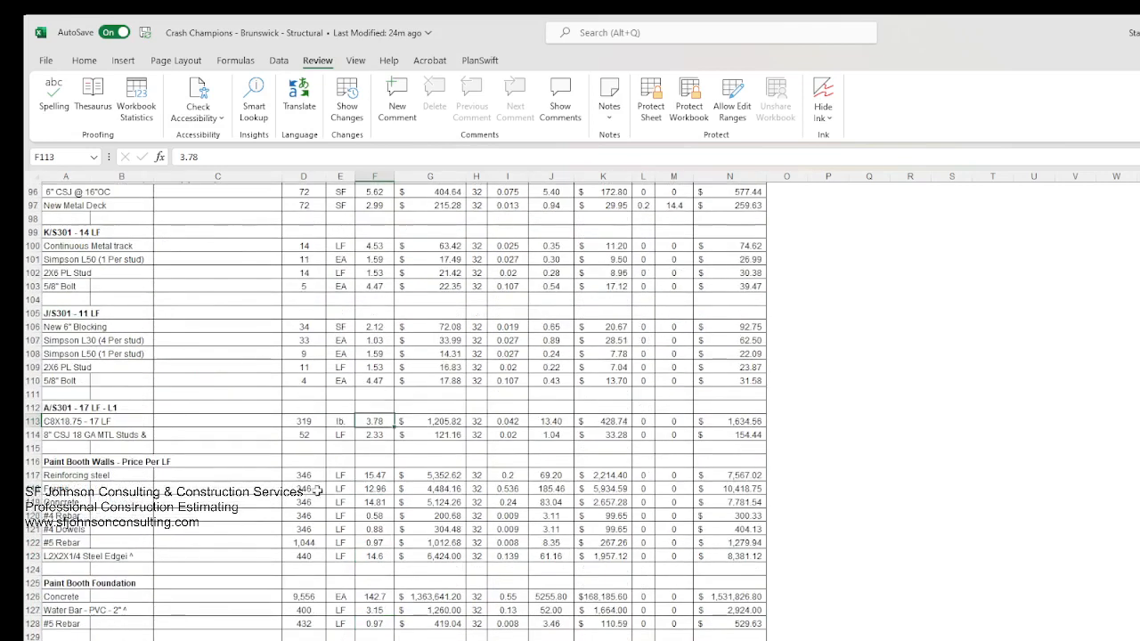
scroll(down, 3)
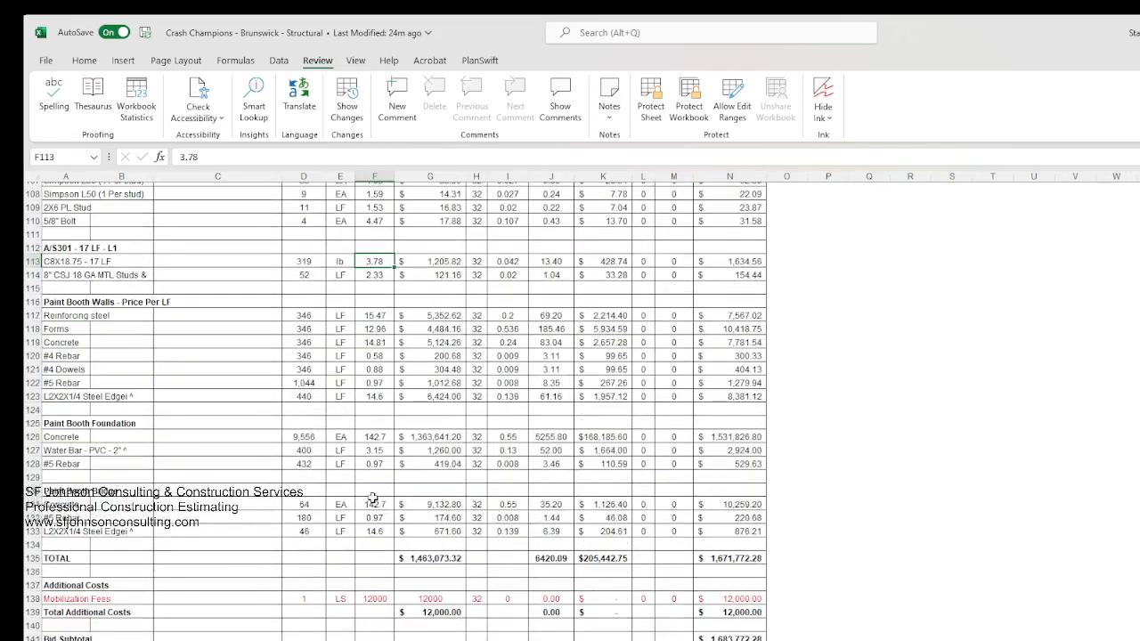
scroll(down, 3)
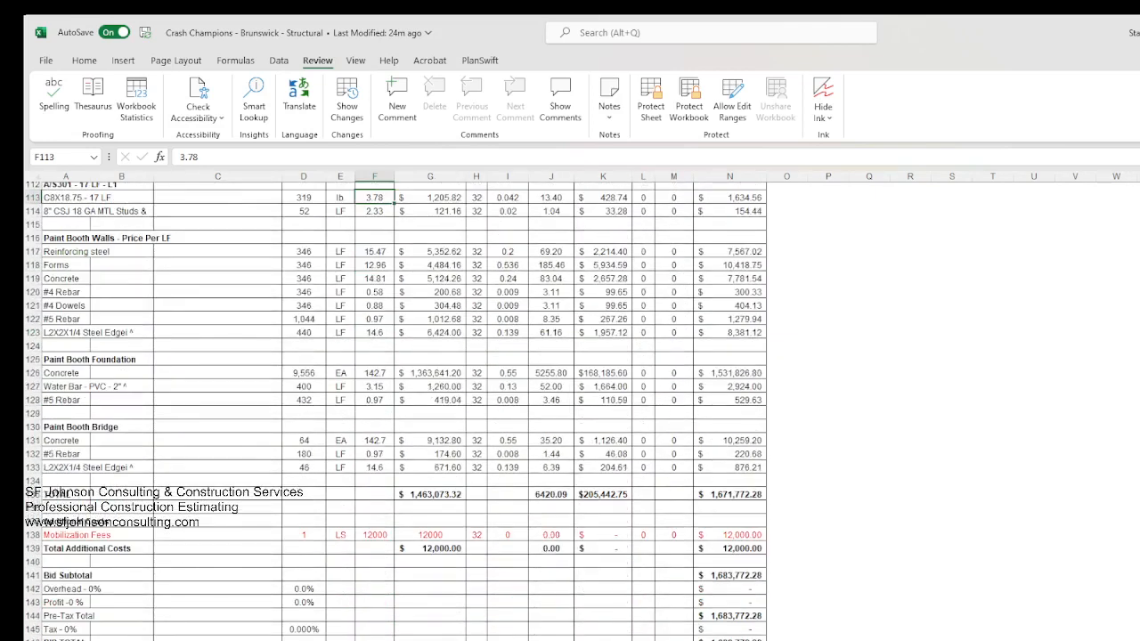